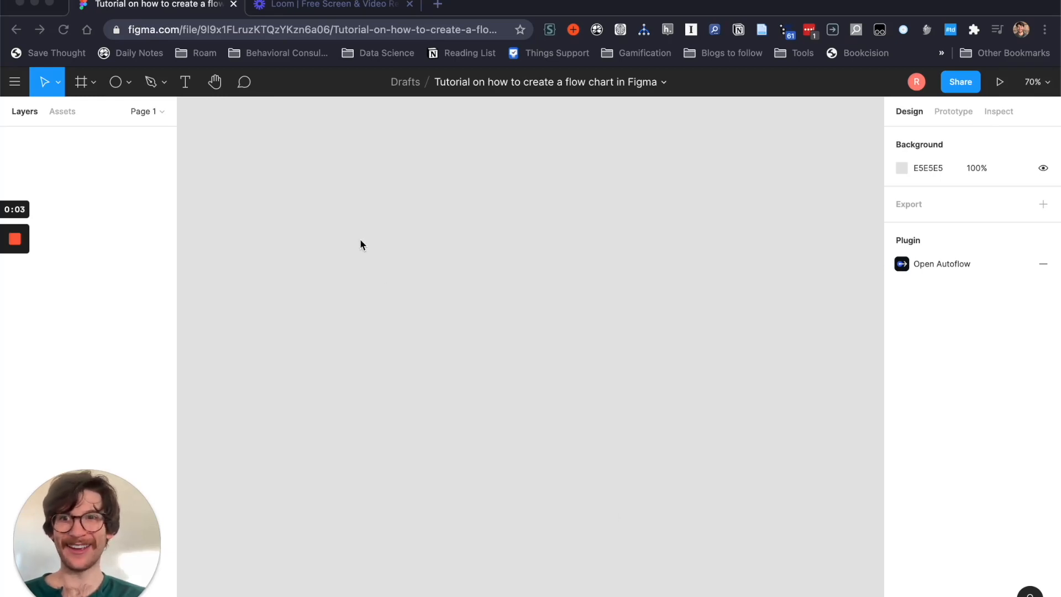
mouse_move(319, 208)
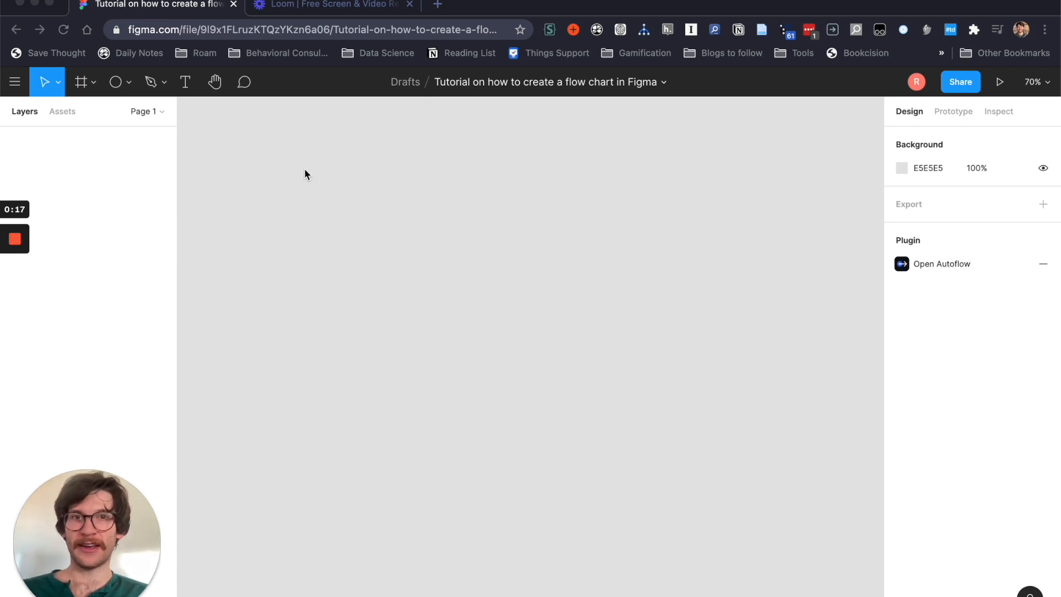
mouse_move(244, 168)
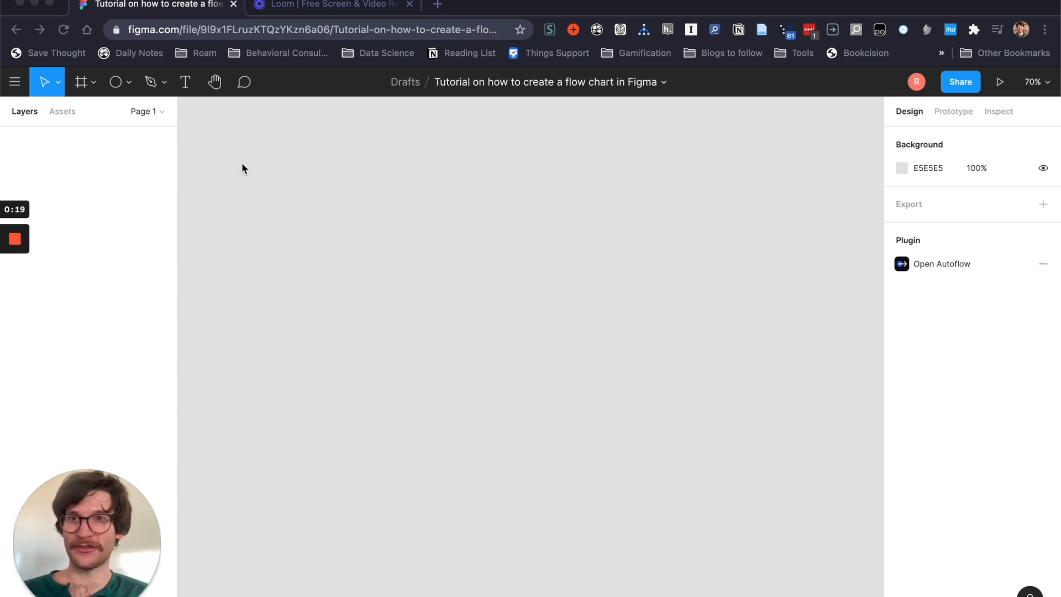
Add Frame 1 with the Frame tool and place a text layer reading 'Hello' inside it
click(80, 82)
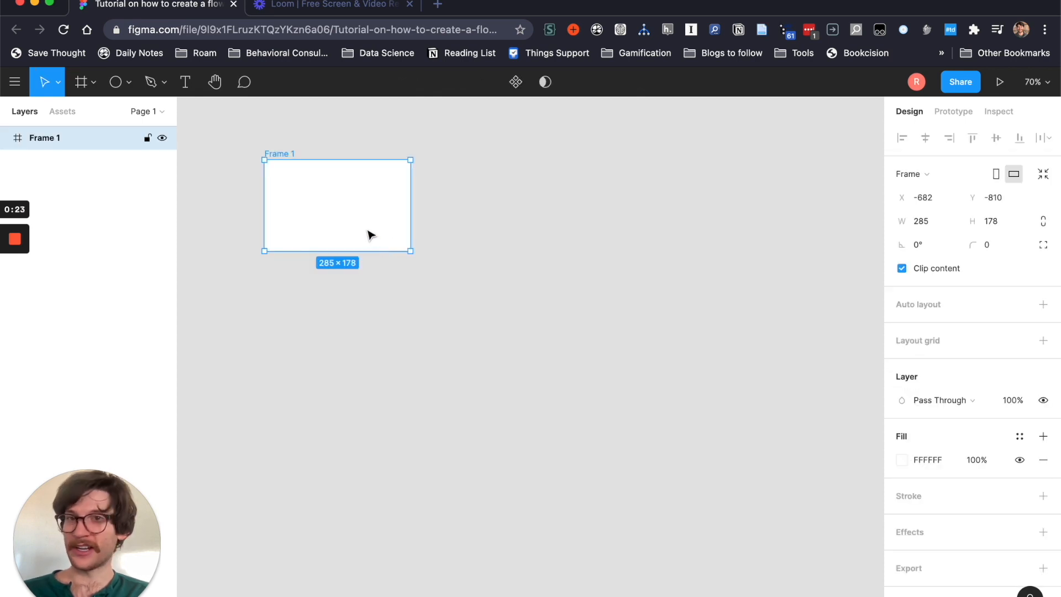
mouse_move(461, 262)
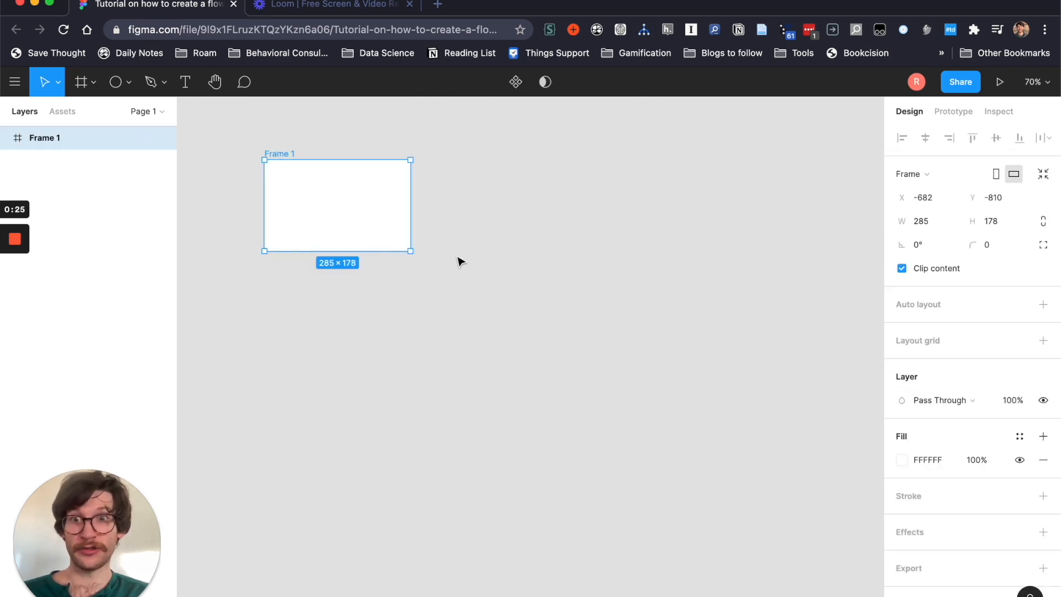
mouse_move(446, 251)
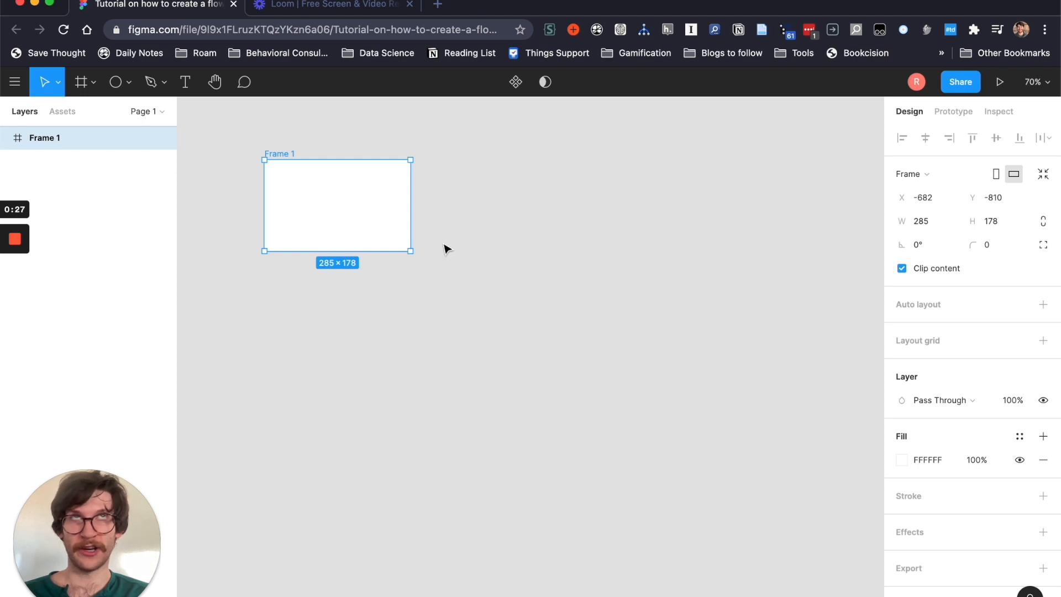
mouse_move(245, 202)
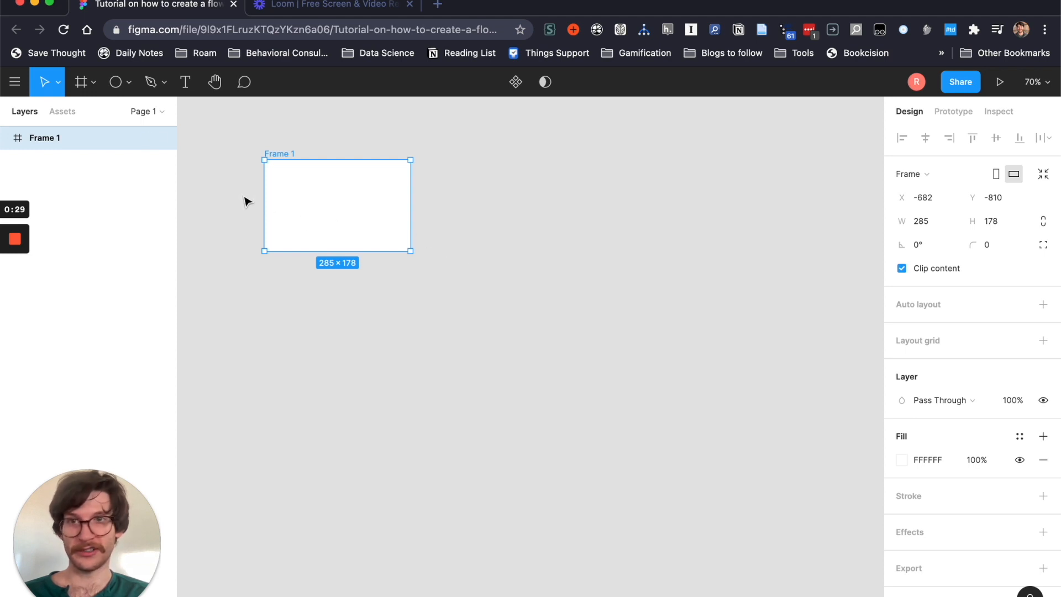
mouse_move(459, 166)
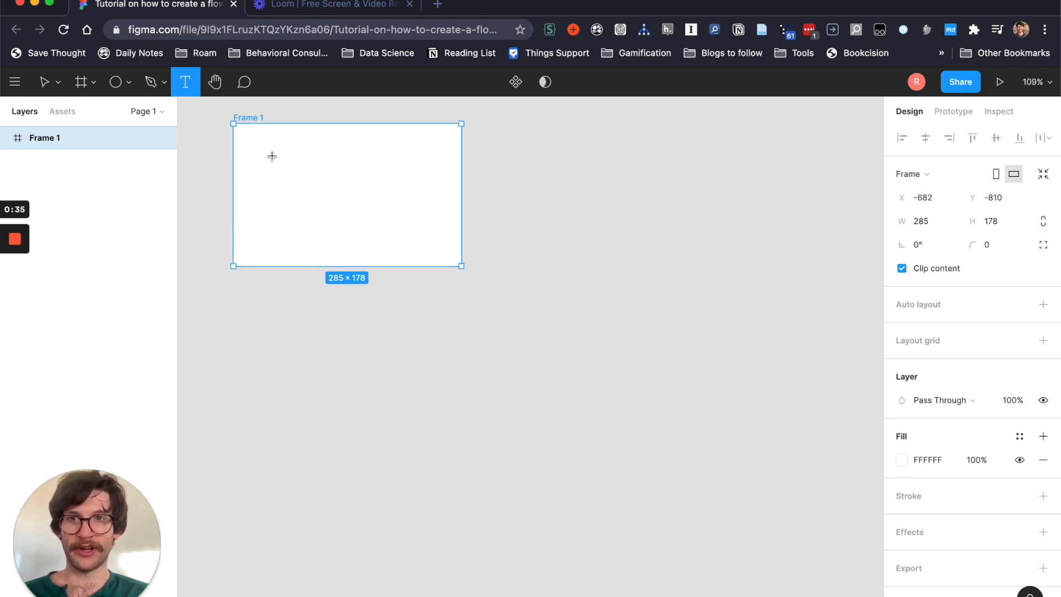
drag(271, 155, 434, 241)
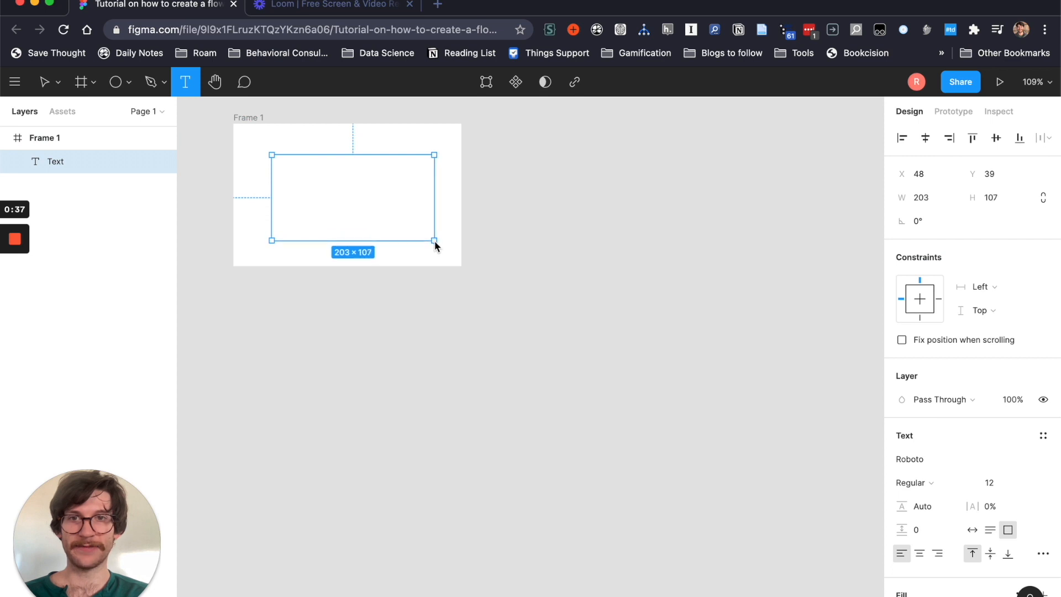
text(Hello)
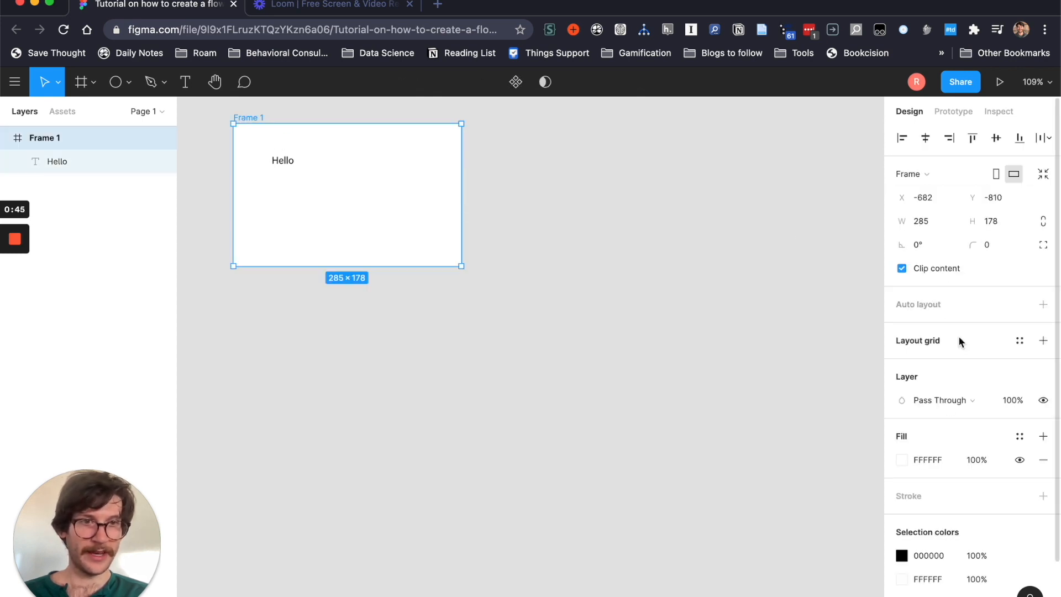
Apply auto layout with Hug contents to Frame 1 and add lines 'sdfssfd' and 'sdf sdf s' to the text
click(1042, 304)
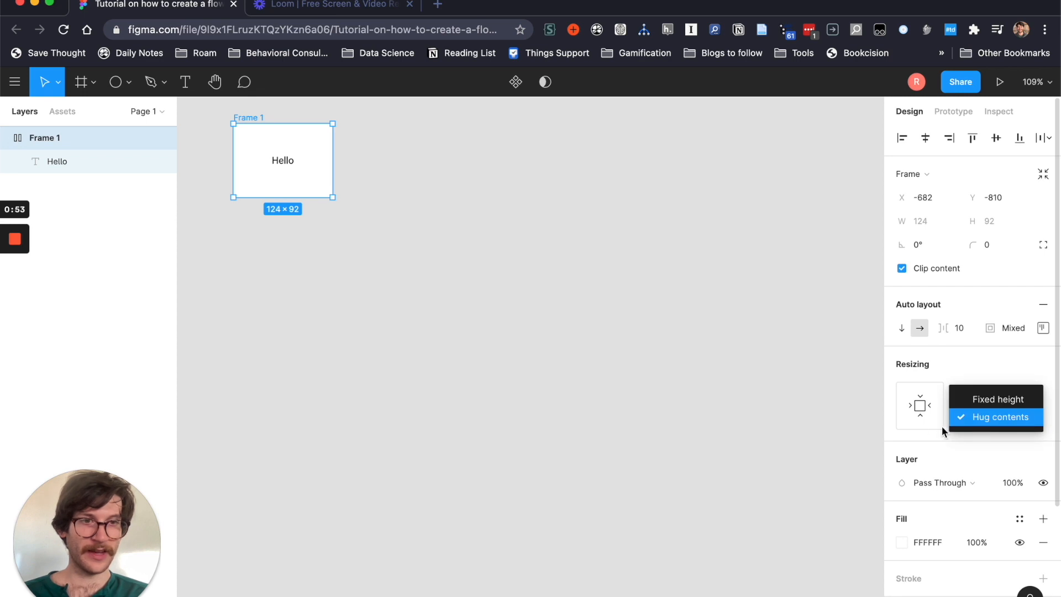
click(1000, 416)
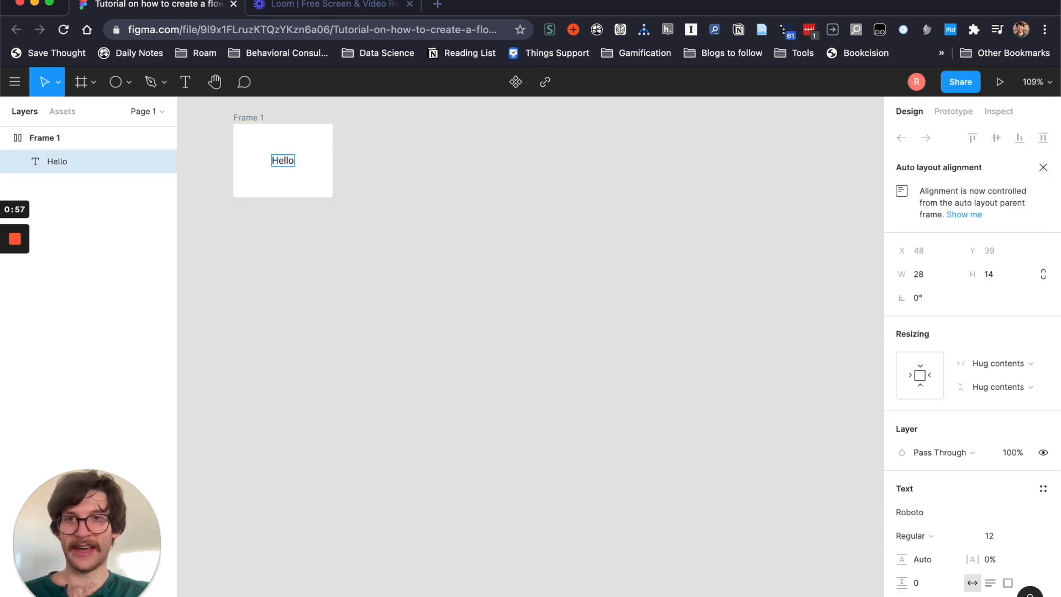
text(sdfssfd)
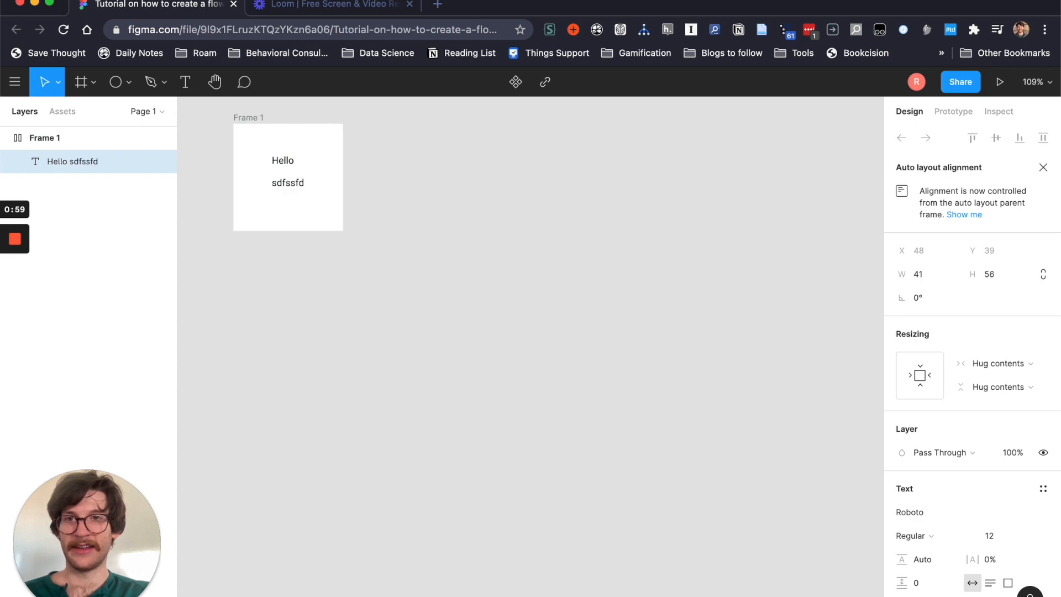
text(sdf sdf skkkkkkkkkkkkkkkk)
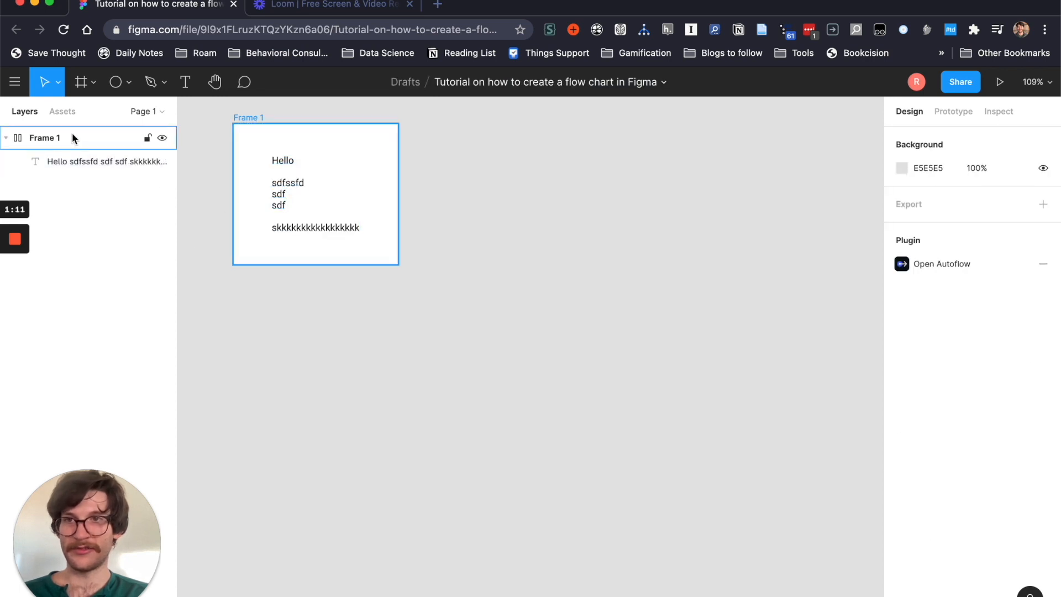
Duplicate Frame 1 into Frame 2 and Frame 3 via its context menu
right_click(45, 138)
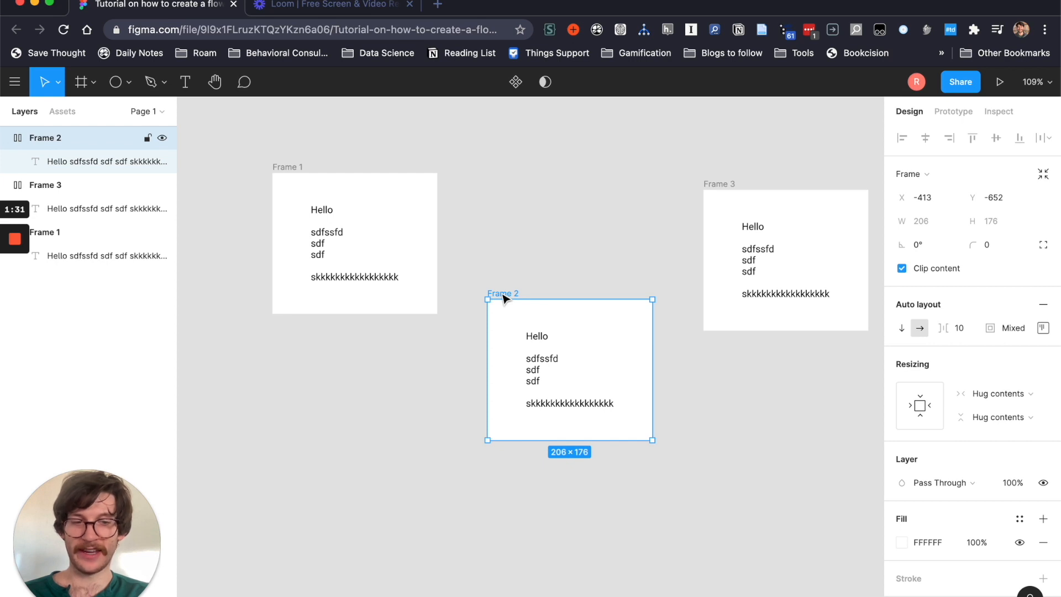
Search the main menu for the Autoflow plugin and run it
click(14, 82)
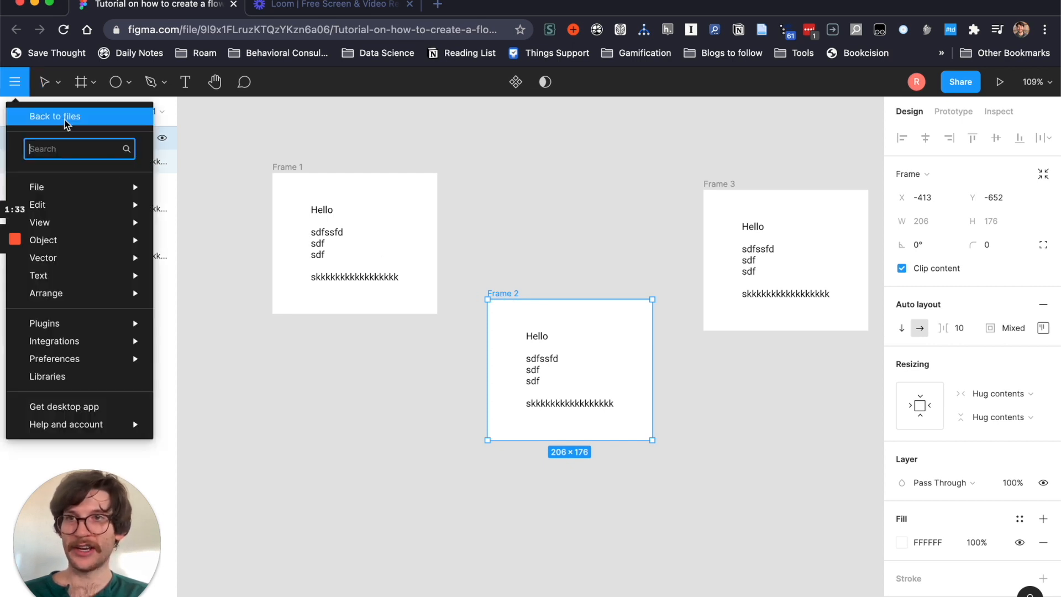
click(15, 82)
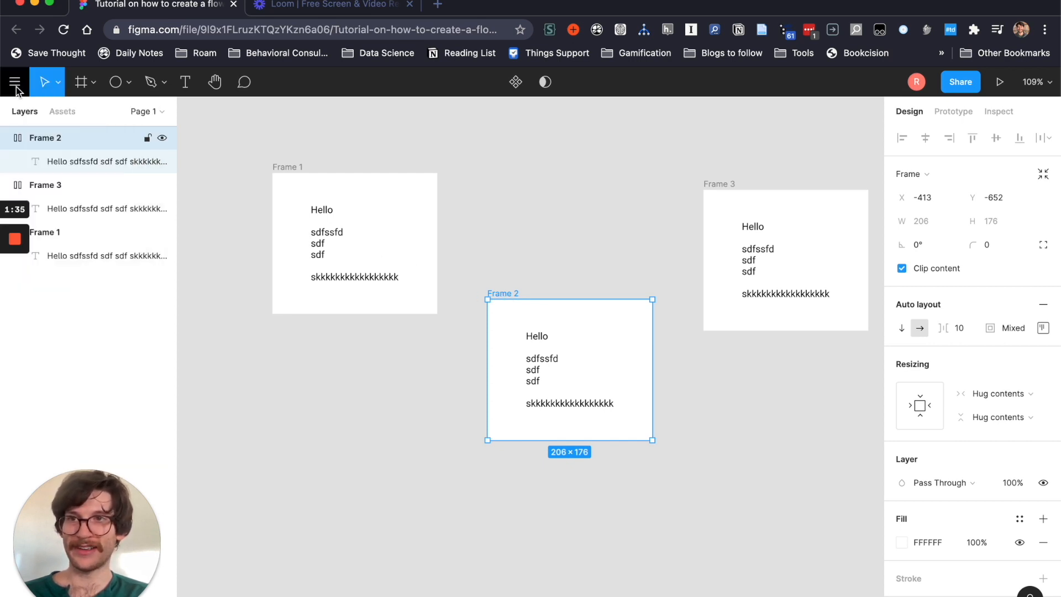
click(15, 82)
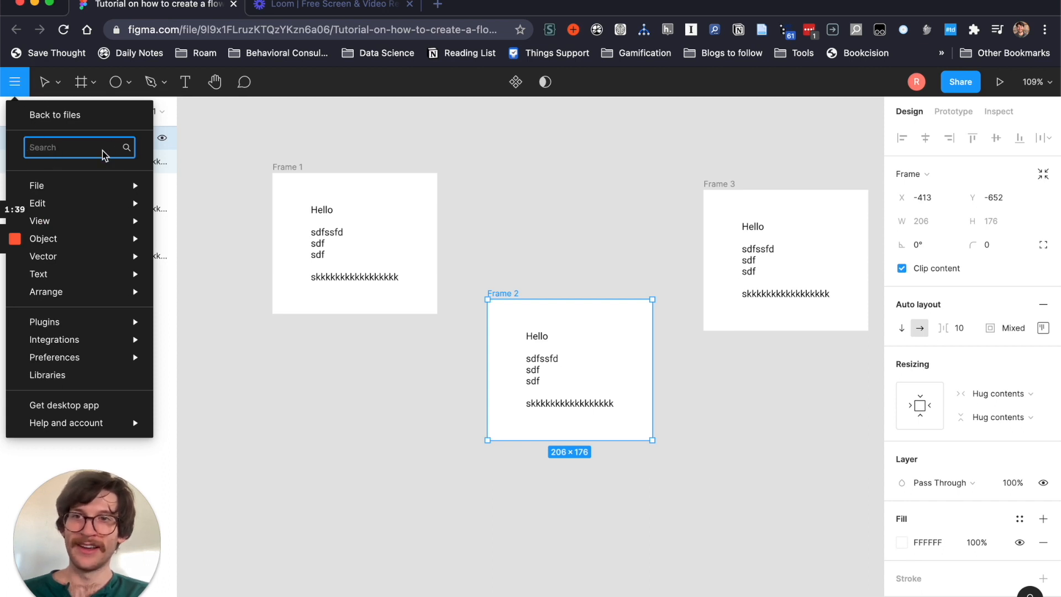
text(a)
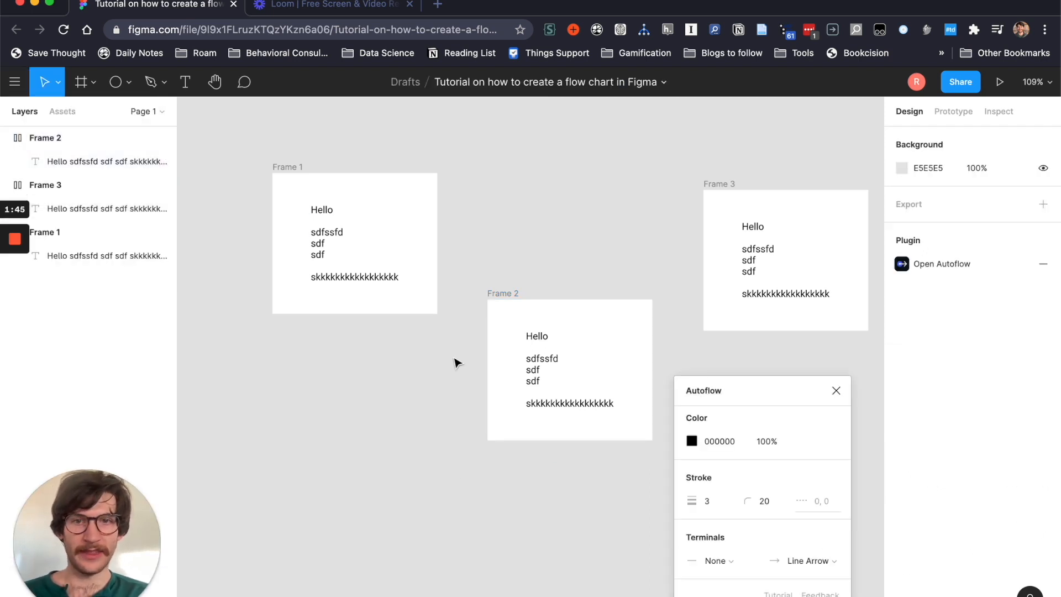
mouse_move(419, 256)
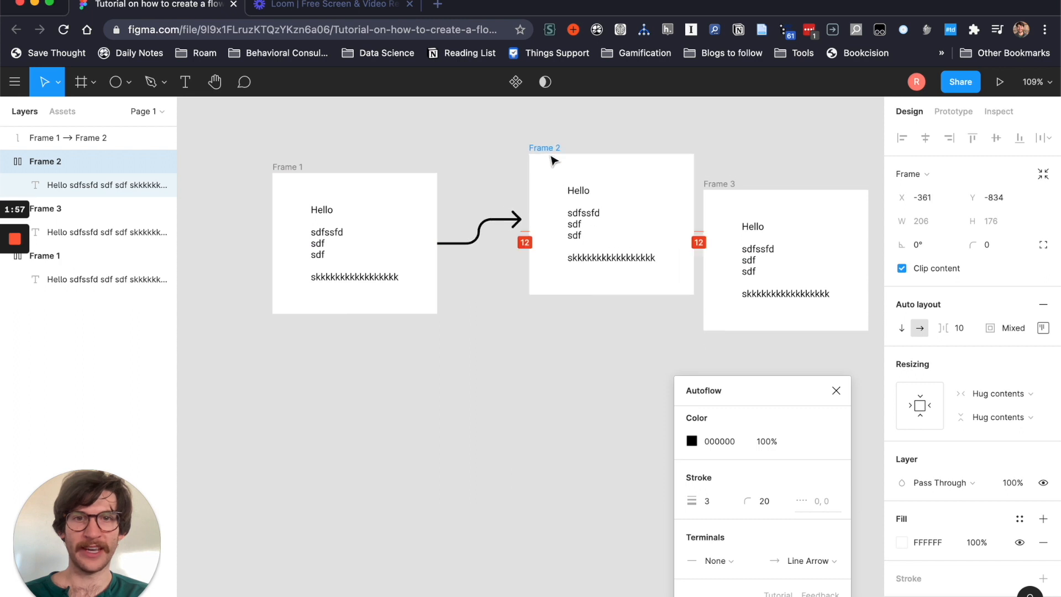
Move Frame 2 around and drop it level to the right of Frame 1 so the arrow straightens
drag(609, 223, 541, 508)
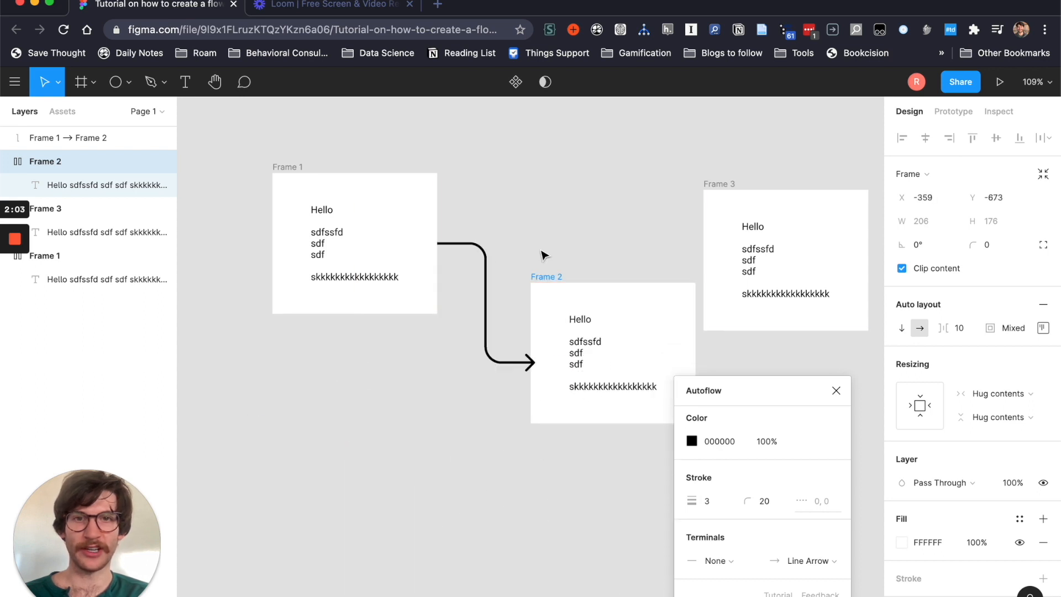
drag(602, 345, 582, 244)
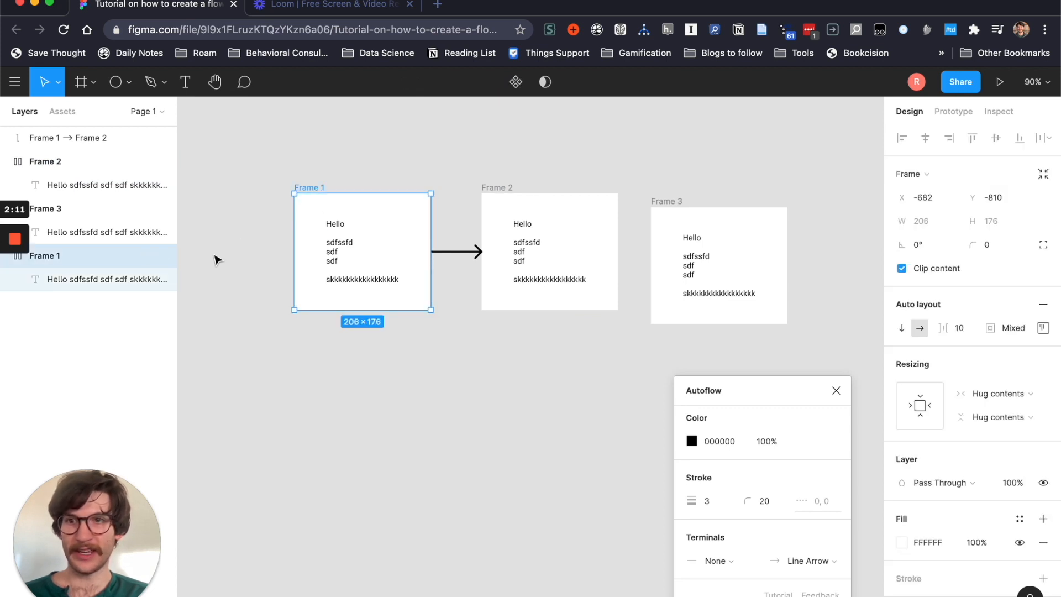
Turn Frame 1 into a component and create an instance of it from the context menu
right_click(45, 256)
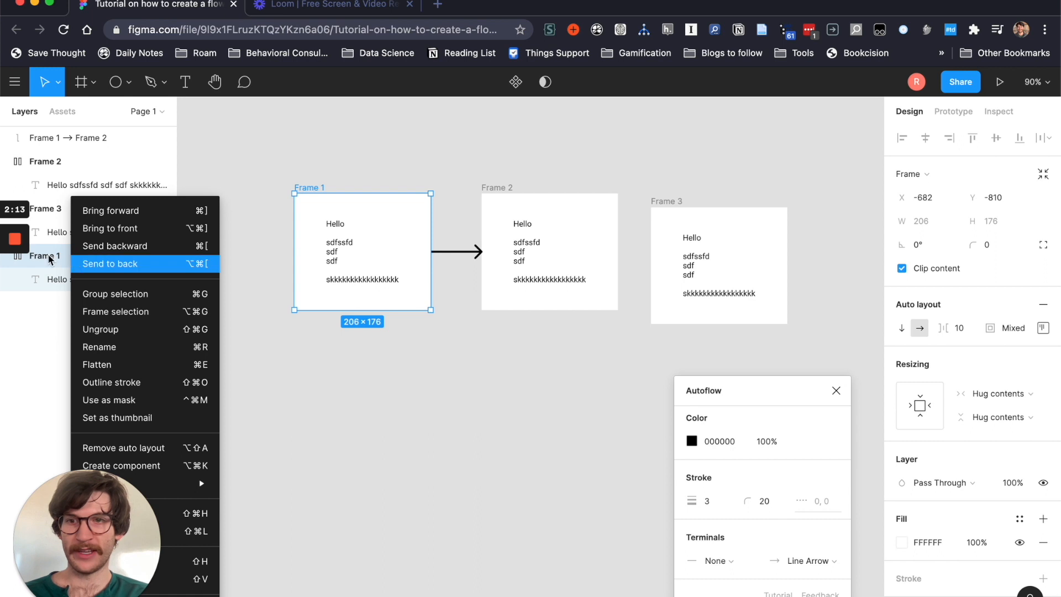
mouse_move(133, 399)
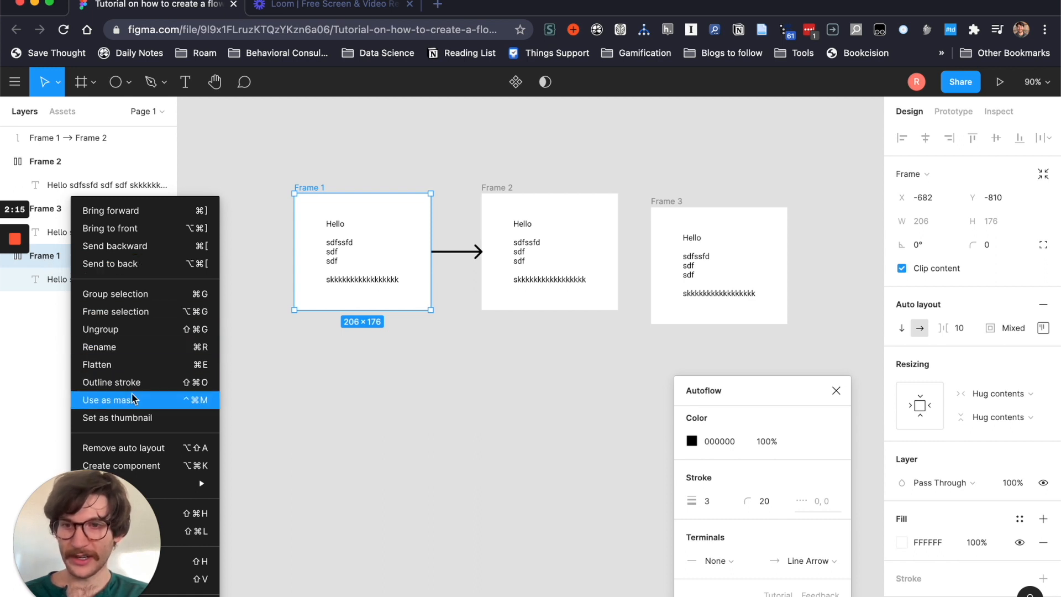
mouse_move(129, 470)
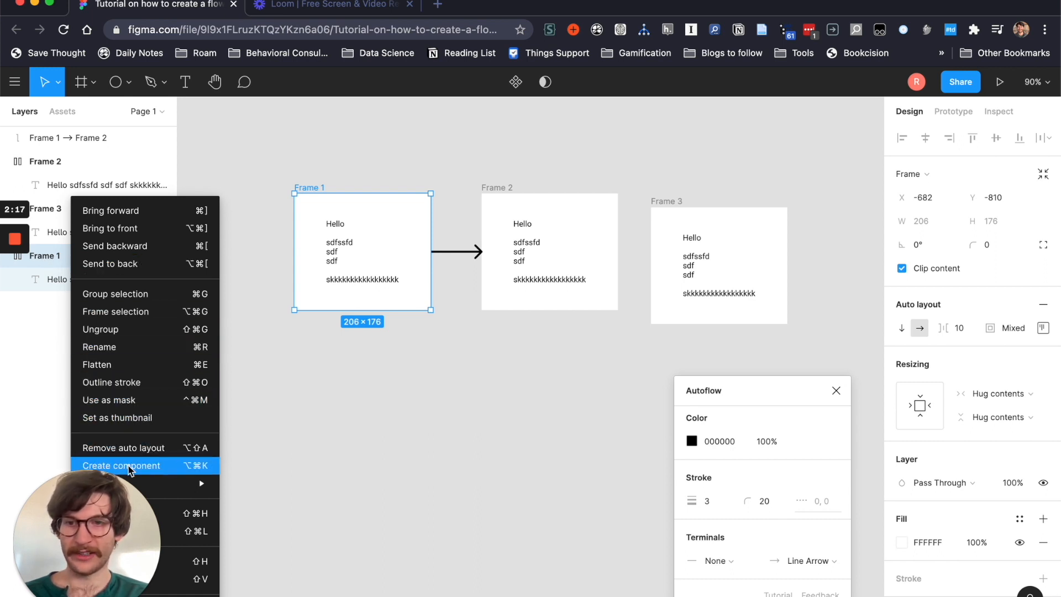
click(121, 465)
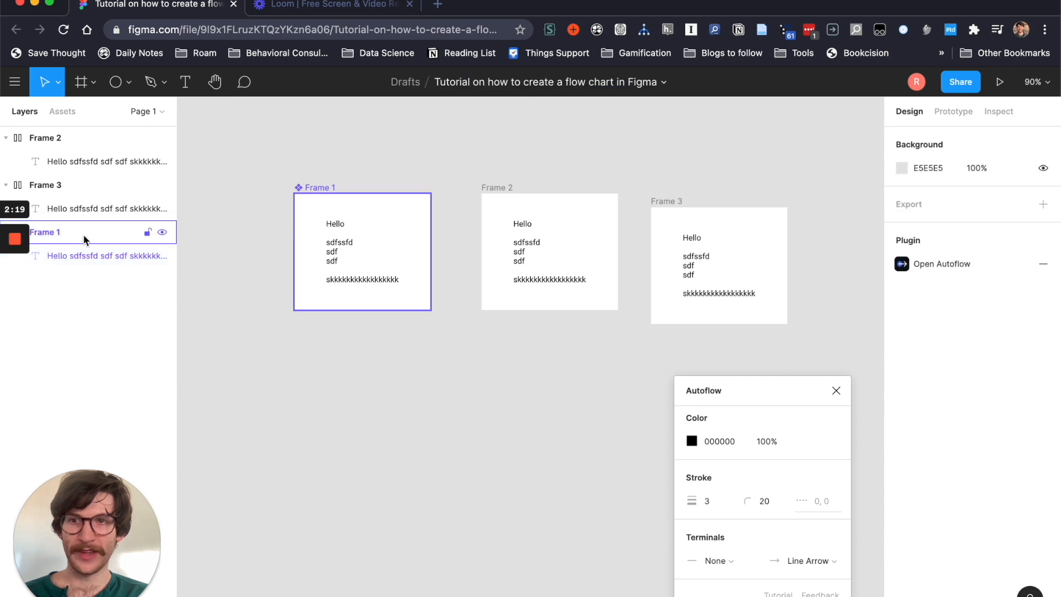
right_click(45, 232)
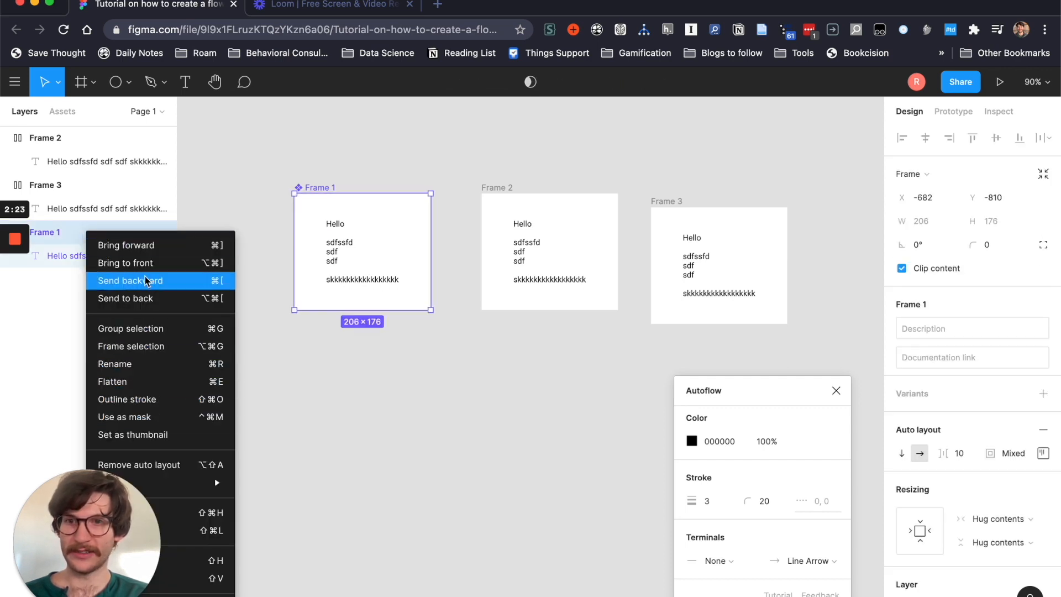
click(132, 280)
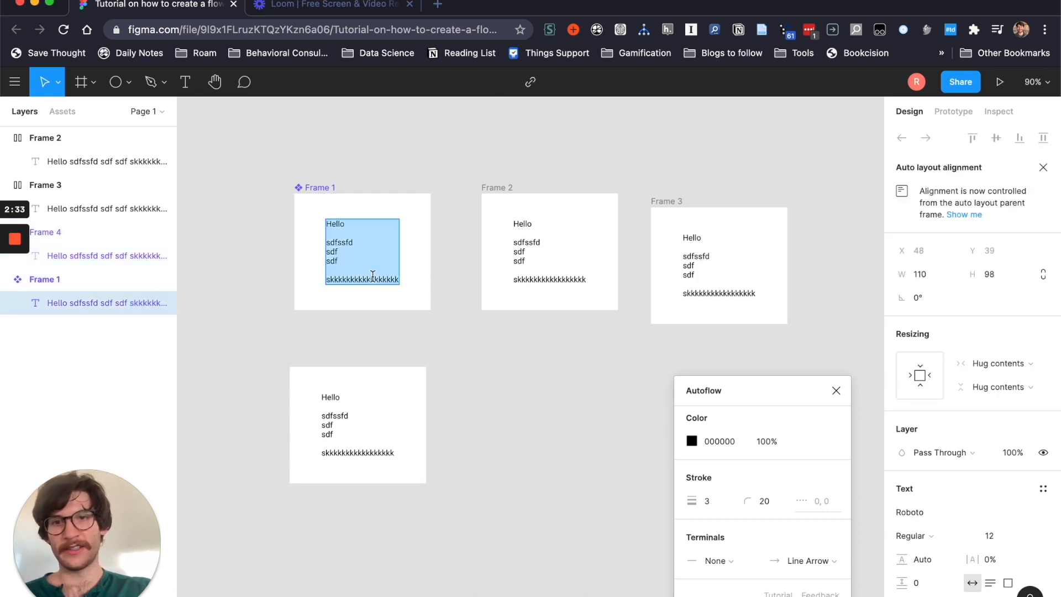
Replace Frame 1's text with 'kjsdfkj sdf asdf' so the instance mirrors it
text(kjsdfkj)
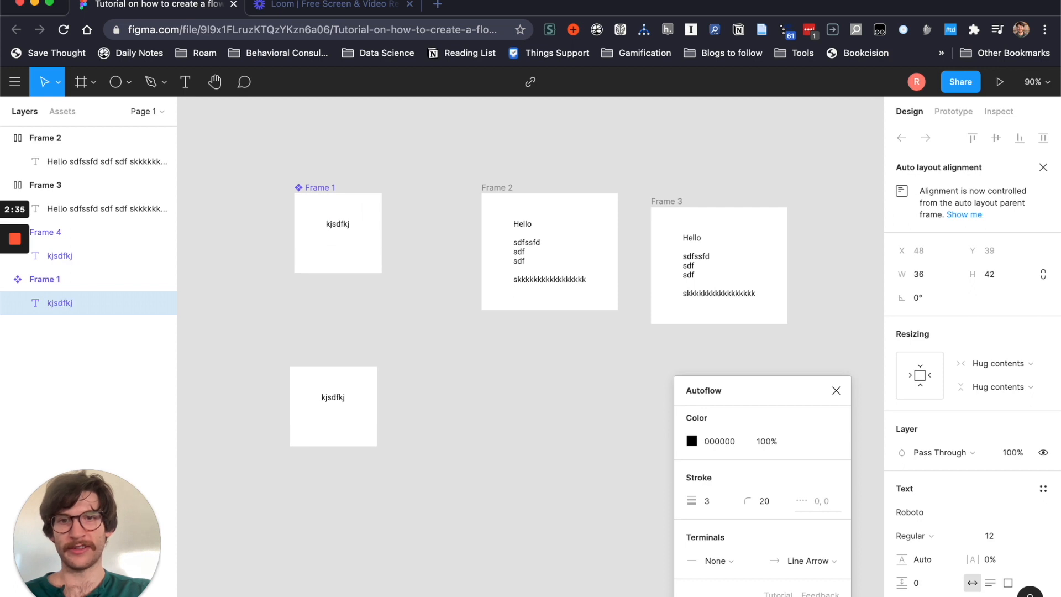
text(sdf asdf)
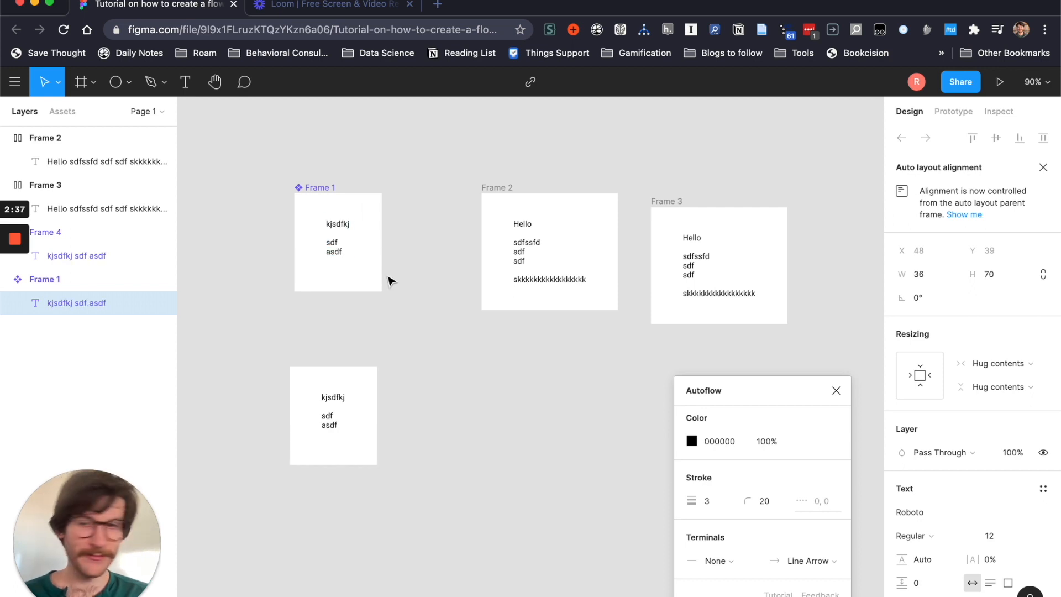
click(337, 242)
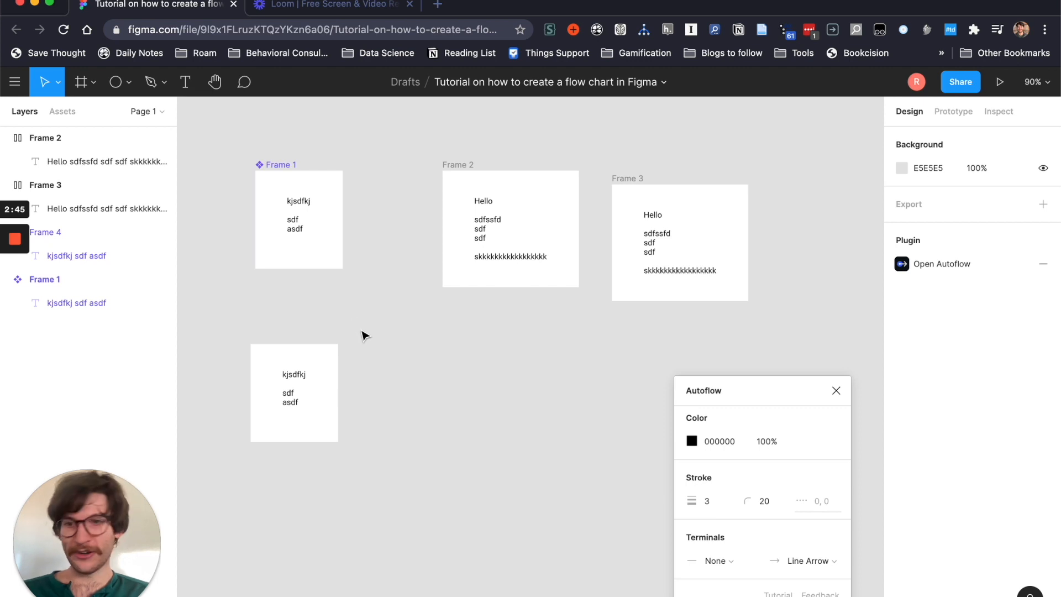
mouse_move(364, 314)
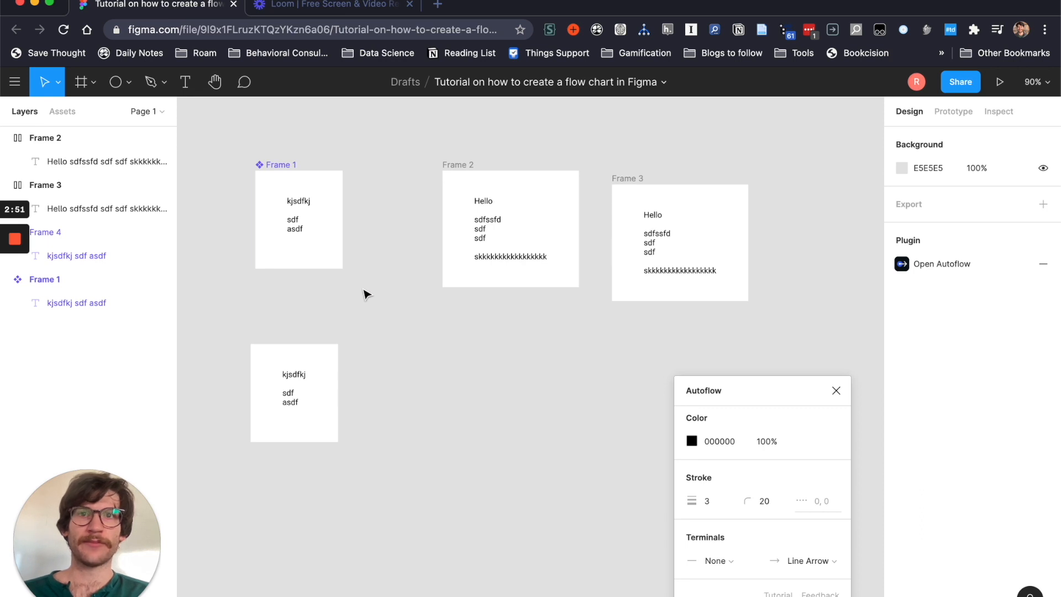
Draw a new Frame 5 below Frame 2 and set its corner radius to 27, then 40
click(79, 82)
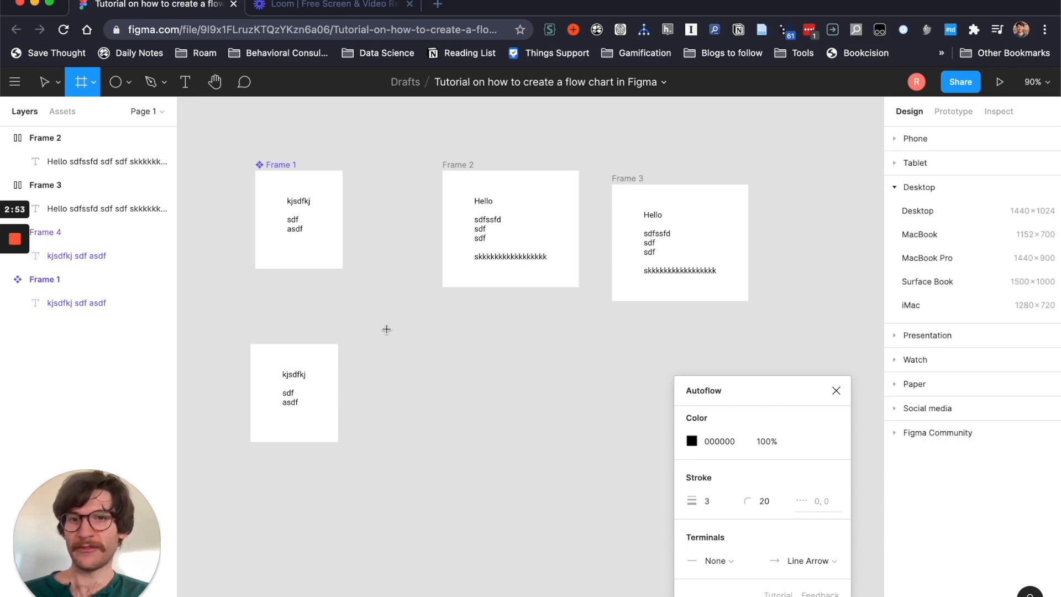
drag(380, 327, 579, 436)
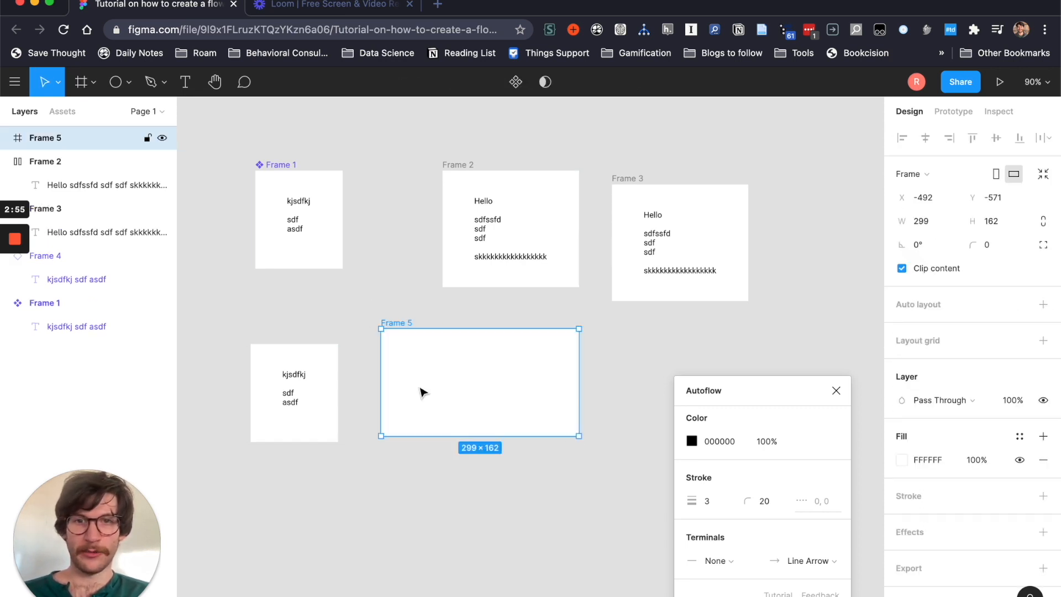
click(993, 244)
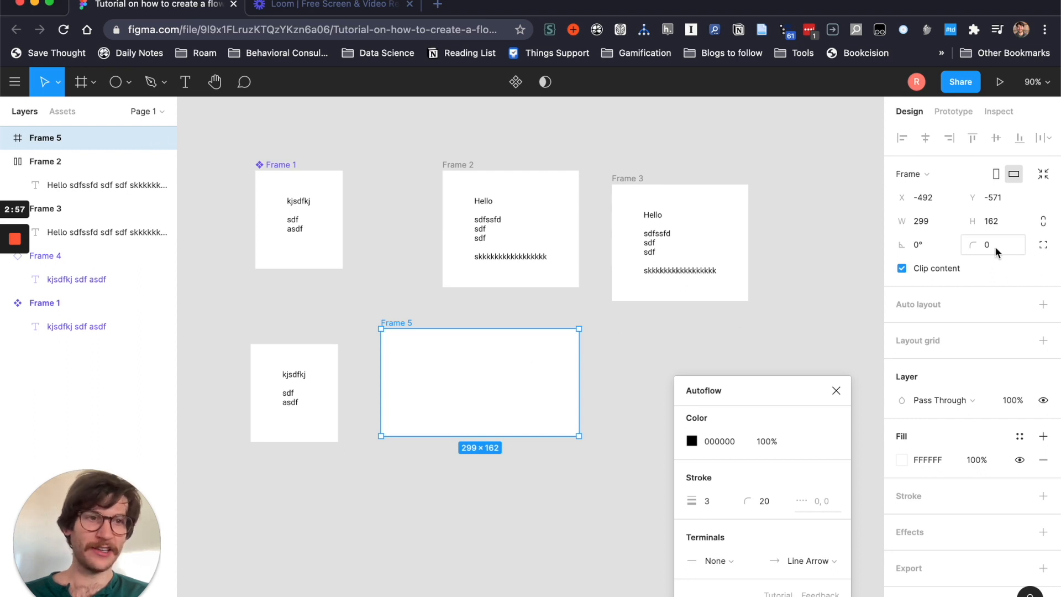
text(27)
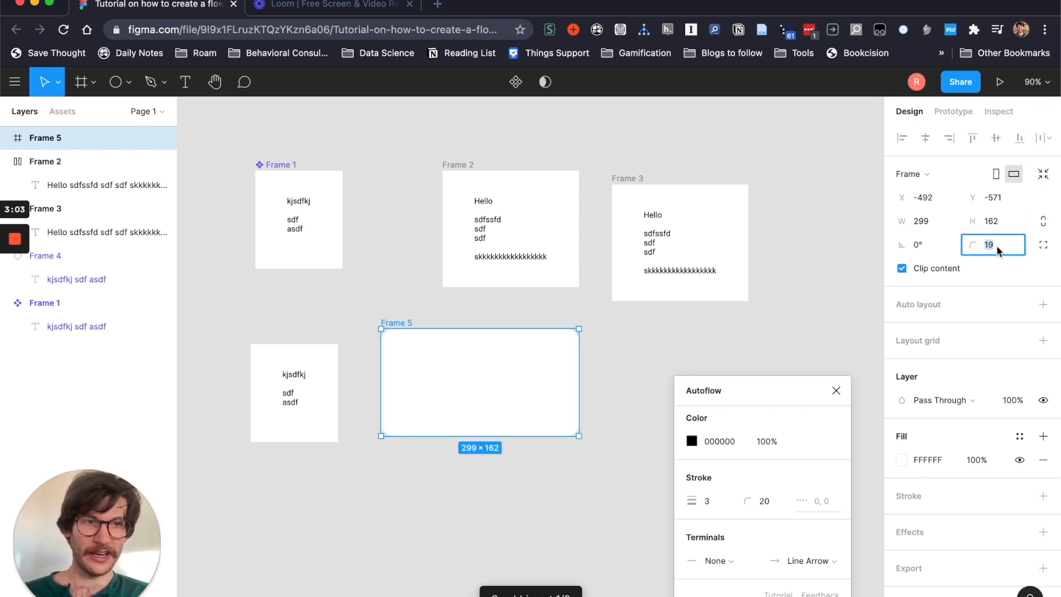
text(40)
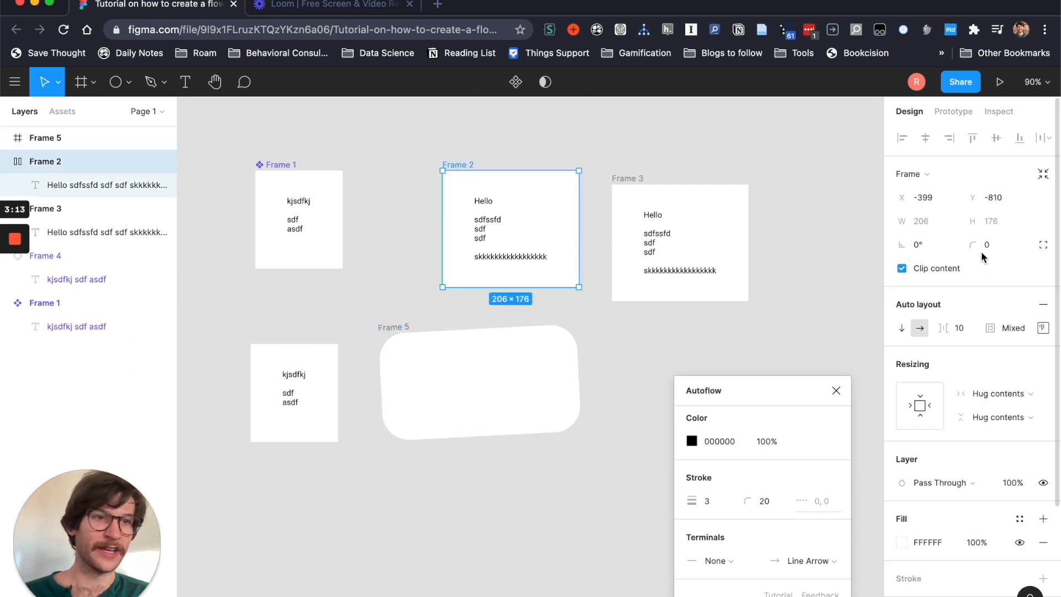
Rotate Frame 2 by -49 degrees into a diamond and select it for the Autoflow connector
text(-49)
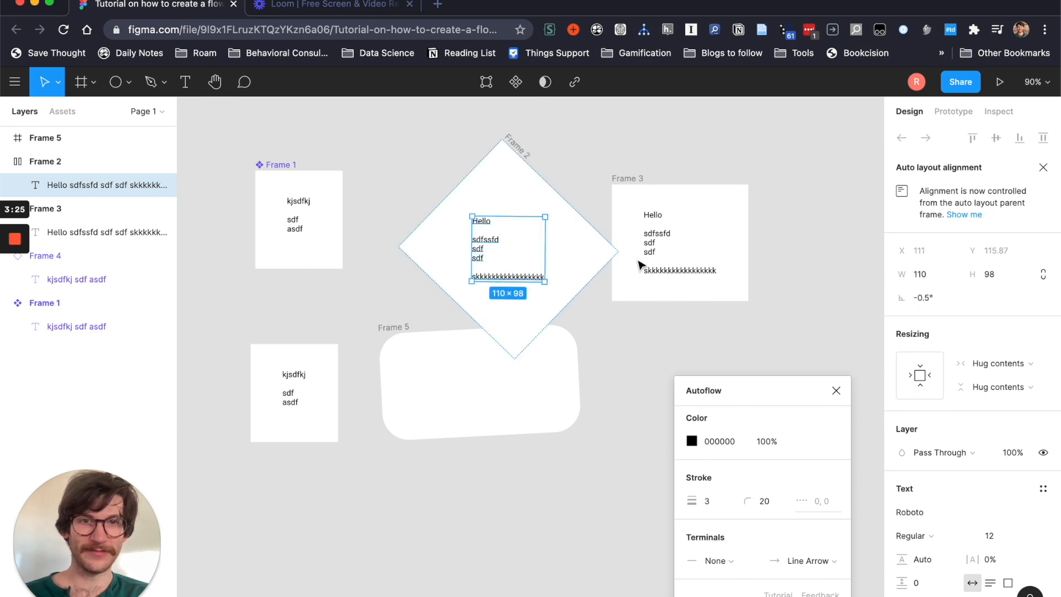
click(555, 233)
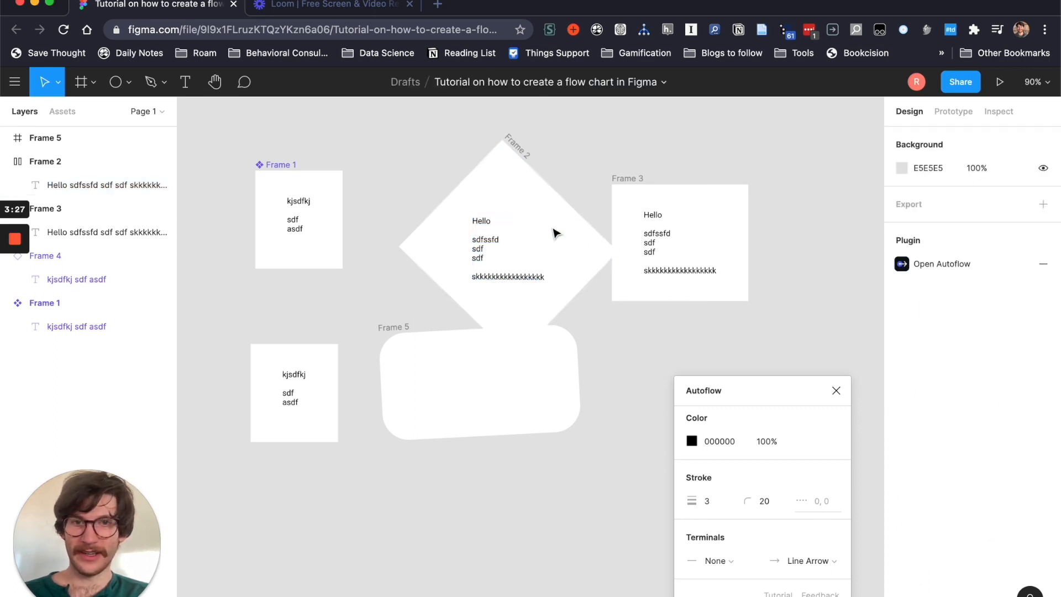
click(528, 189)
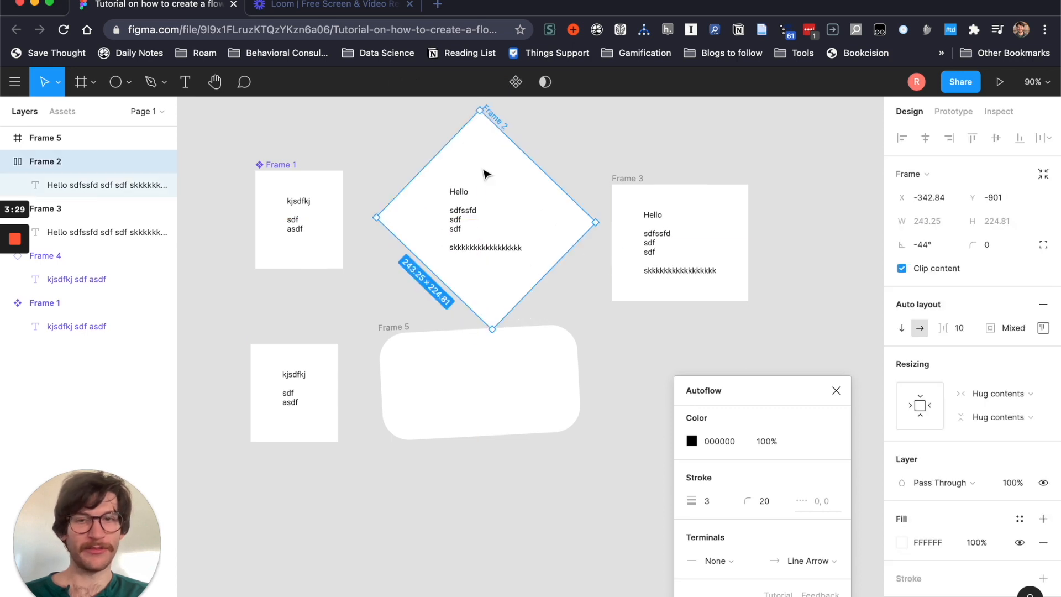
scroll(down, 3)
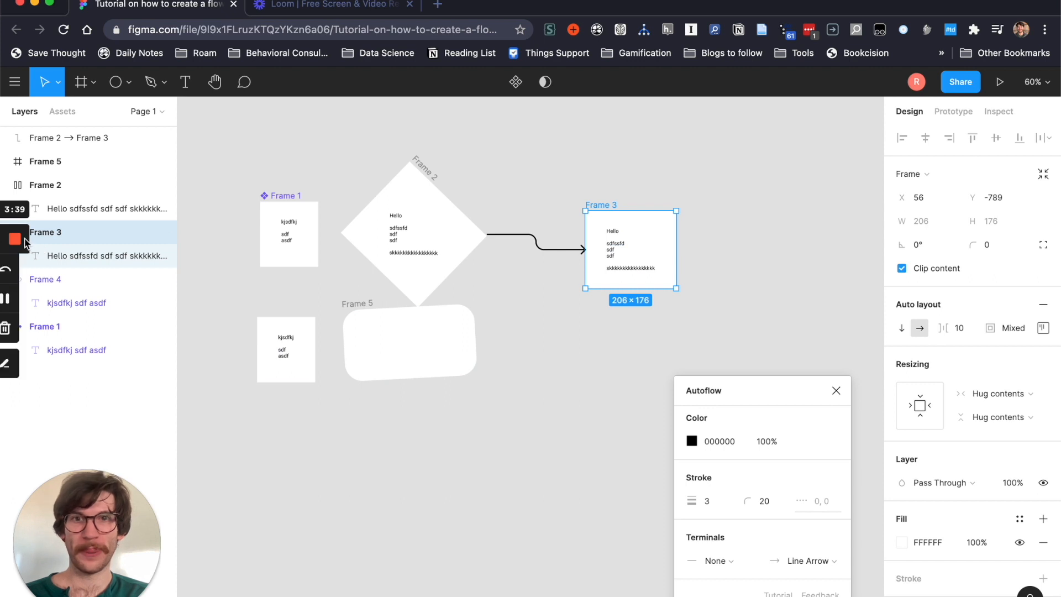
mouse_move(15, 239)
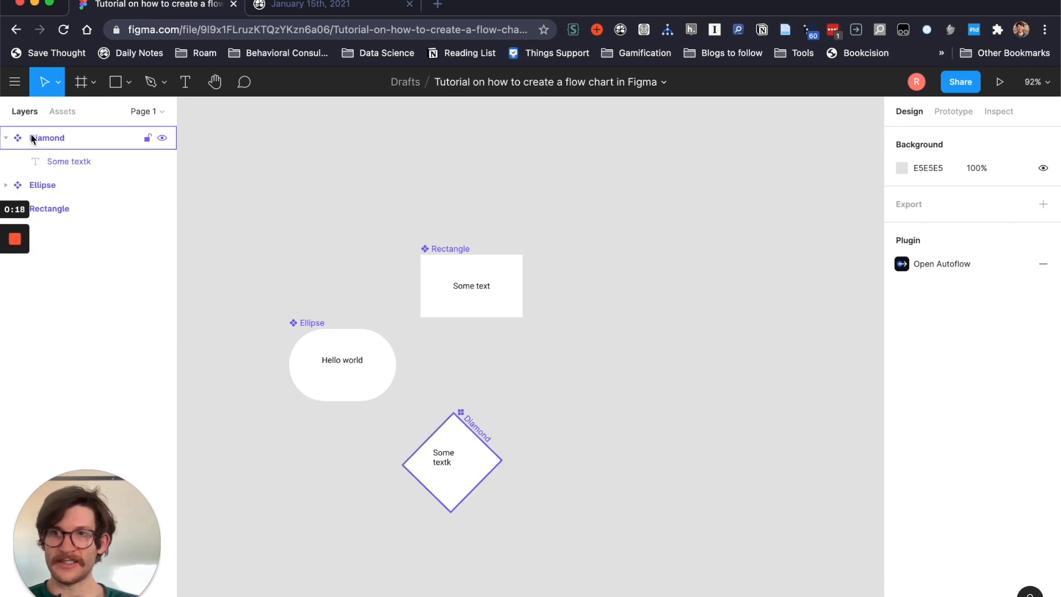
Browse the local components, then select the Rectangle component and paste a copy on the canvas
click(61, 111)
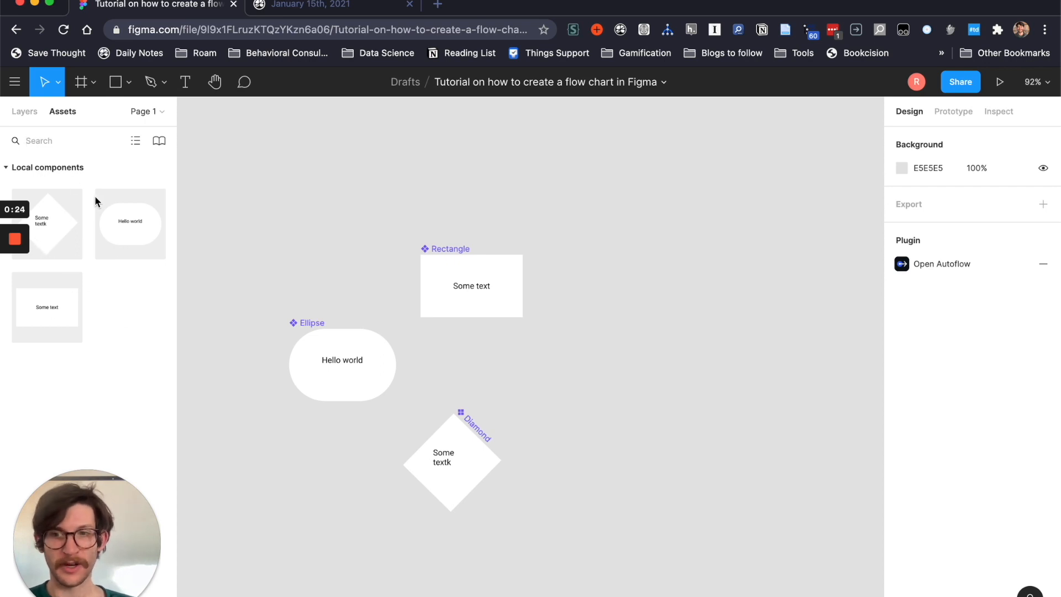
click(25, 111)
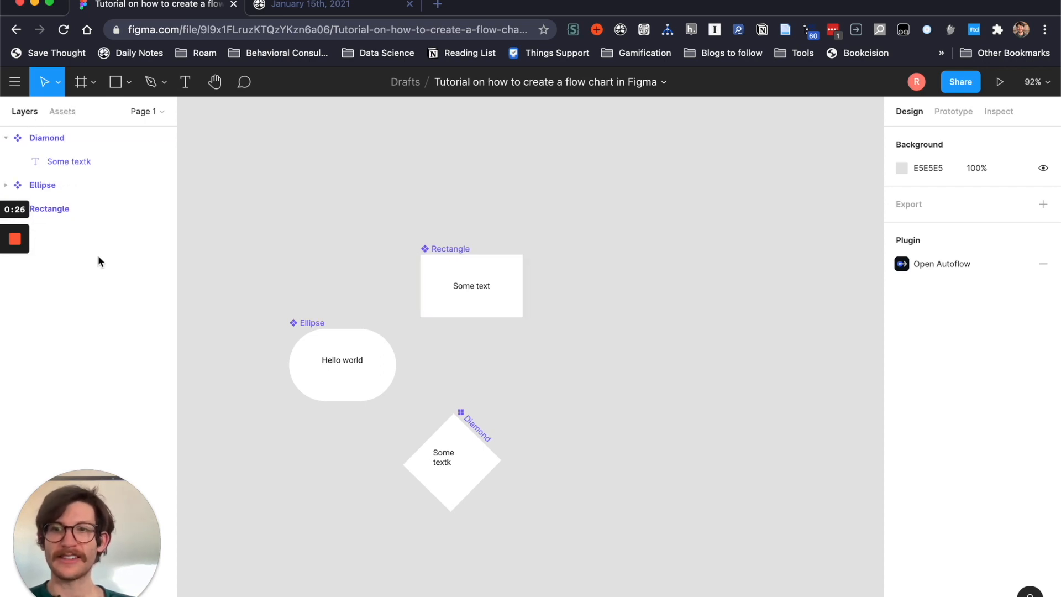
click(49, 208)
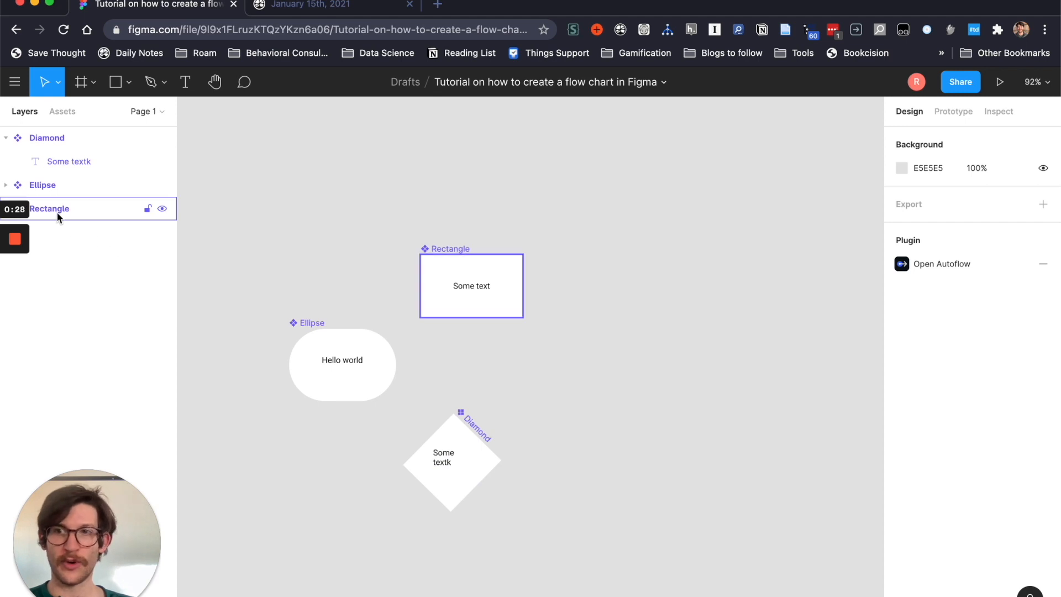
click(49, 209)
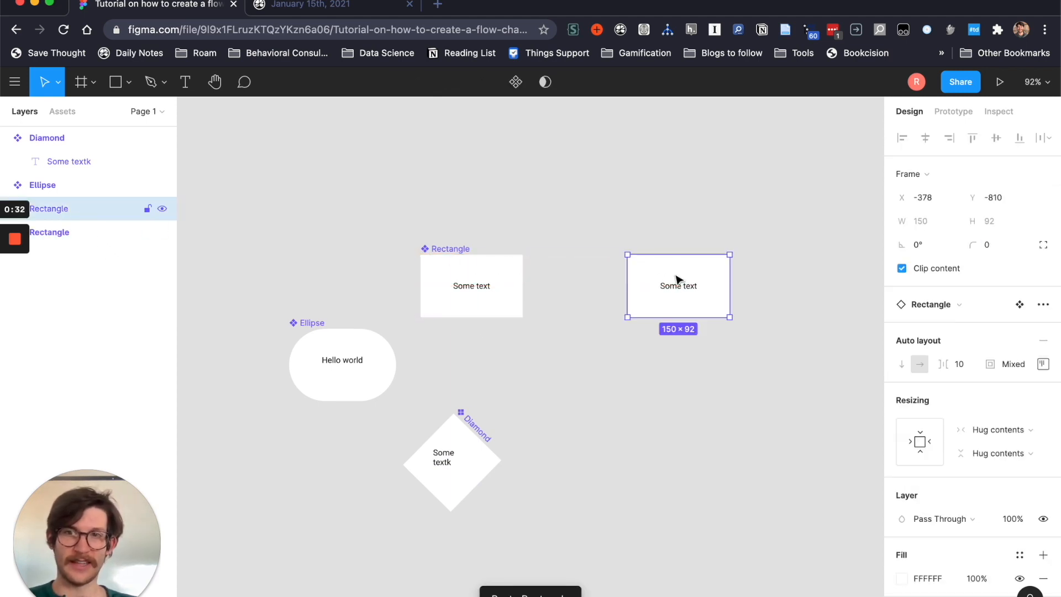
click(471, 285)
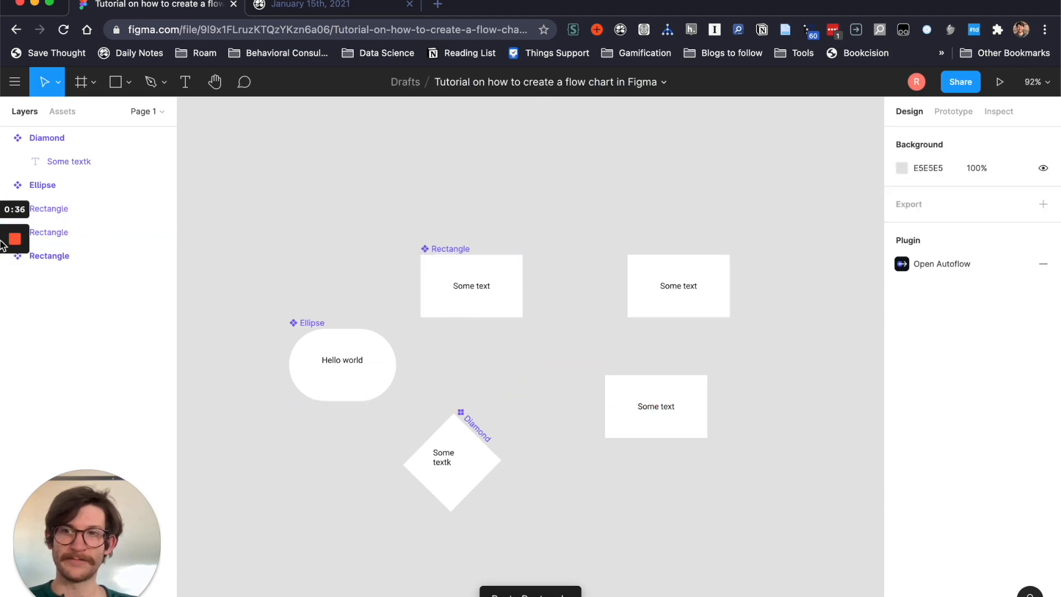
Paste a second Rectangle copy and show the local components library in Assets
click(61, 111)
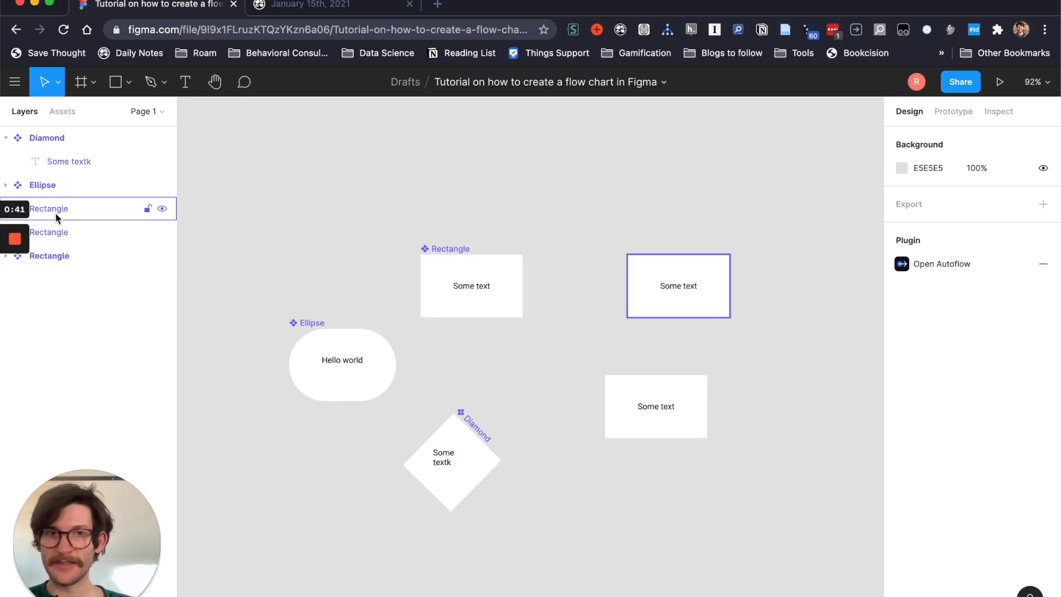
click(49, 256)
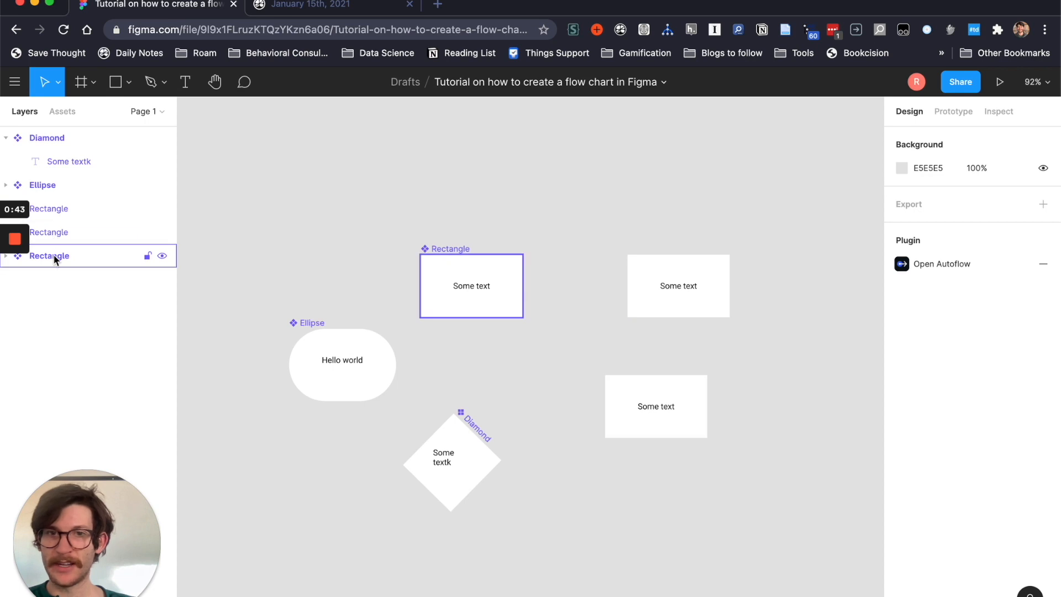
click(62, 111)
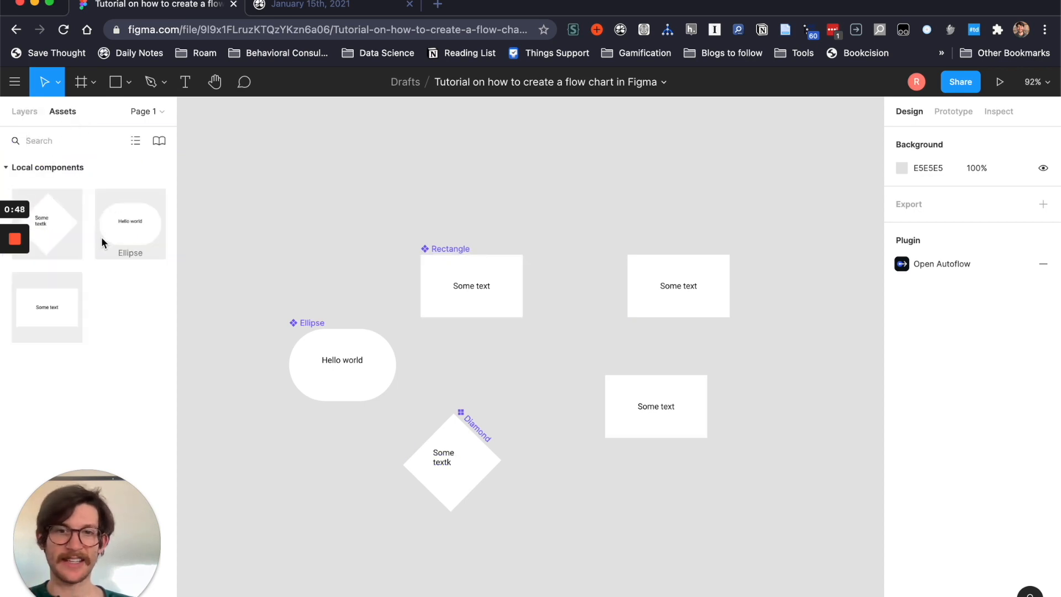
Drop Diamond, Ellipse and Rectangle instances from the Assets panel onto the canvas
click(452, 460)
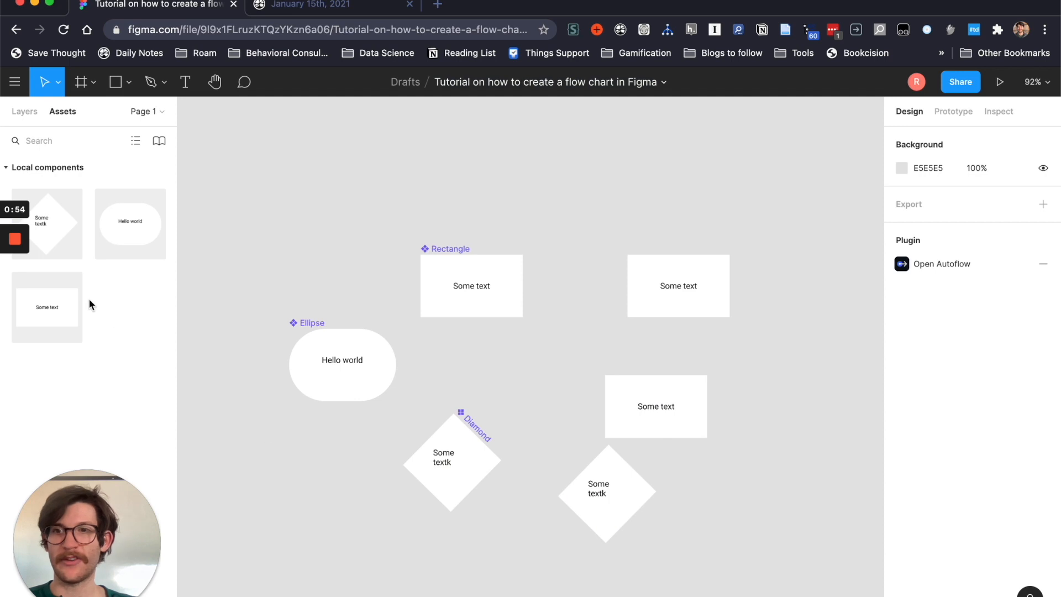
click(46, 307)
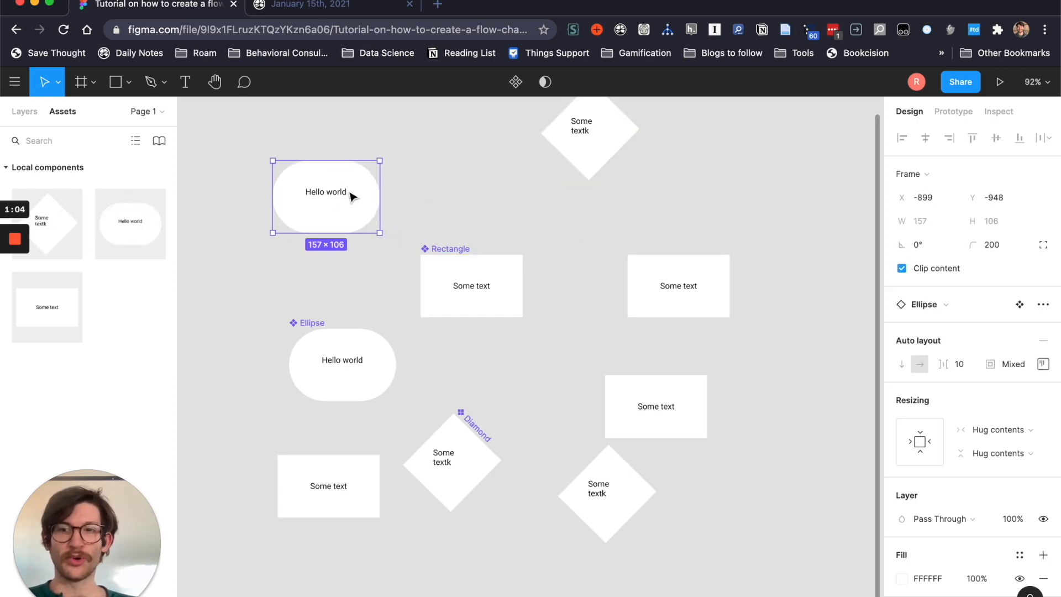
mouse_move(310, 283)
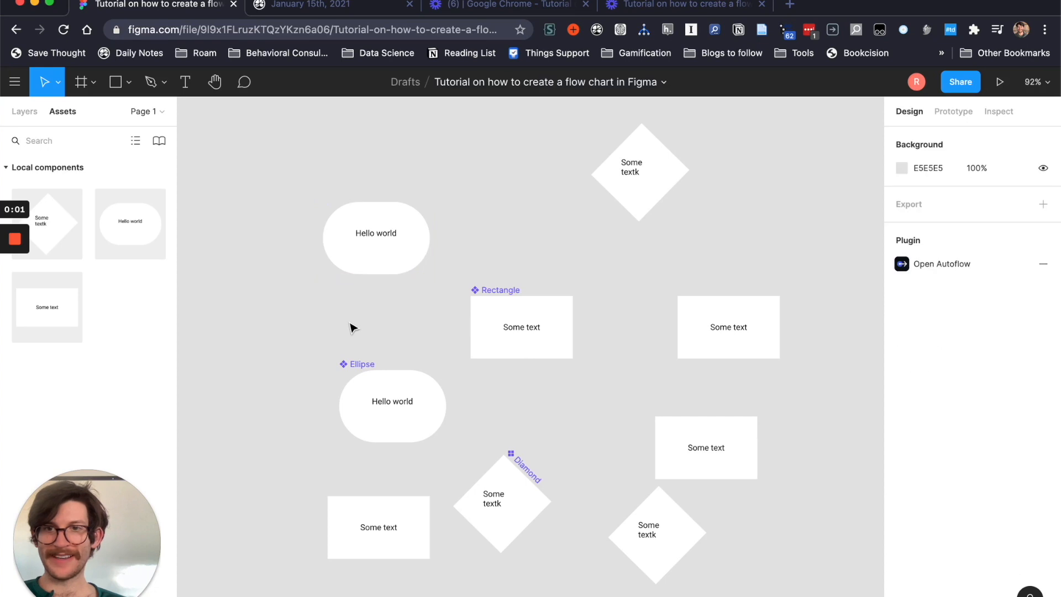
Alt-drag a duplicate of the Hello world ellipse to its right and show the Layers list
click(376, 237)
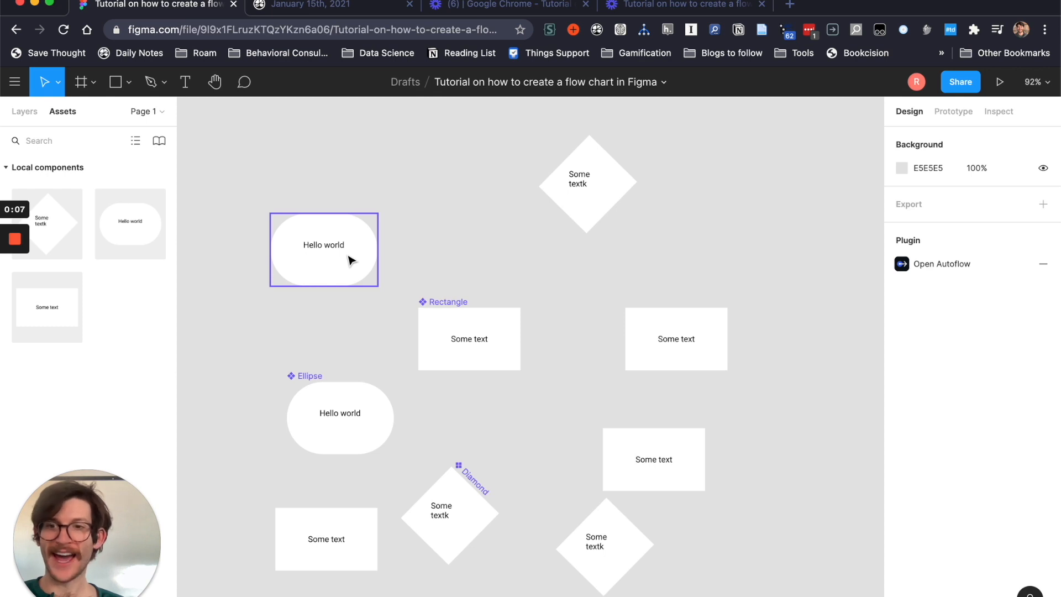
mouse_move(359, 269)
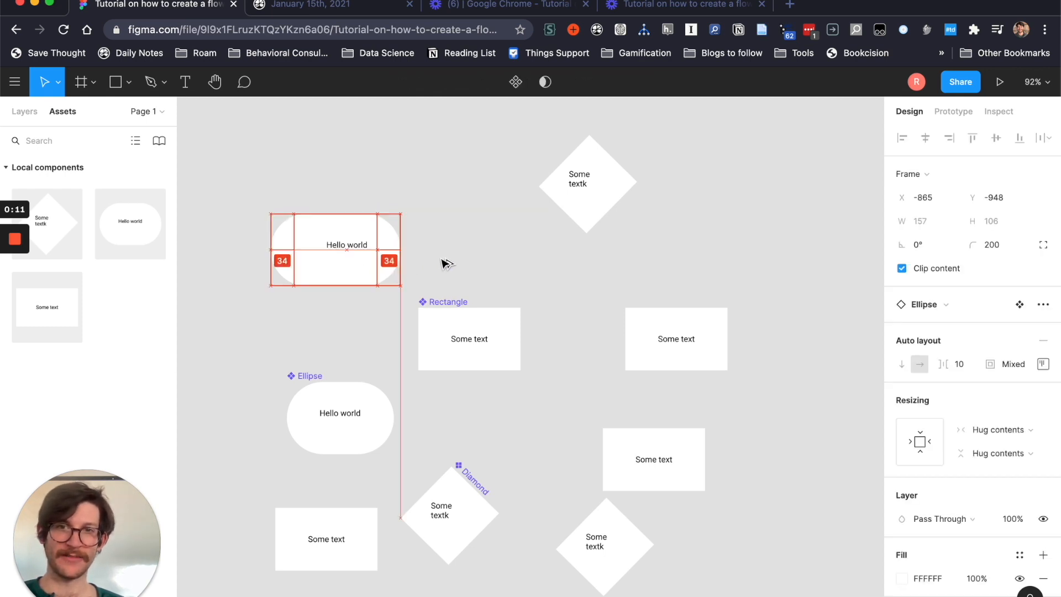
drag(335, 250, 500, 249)
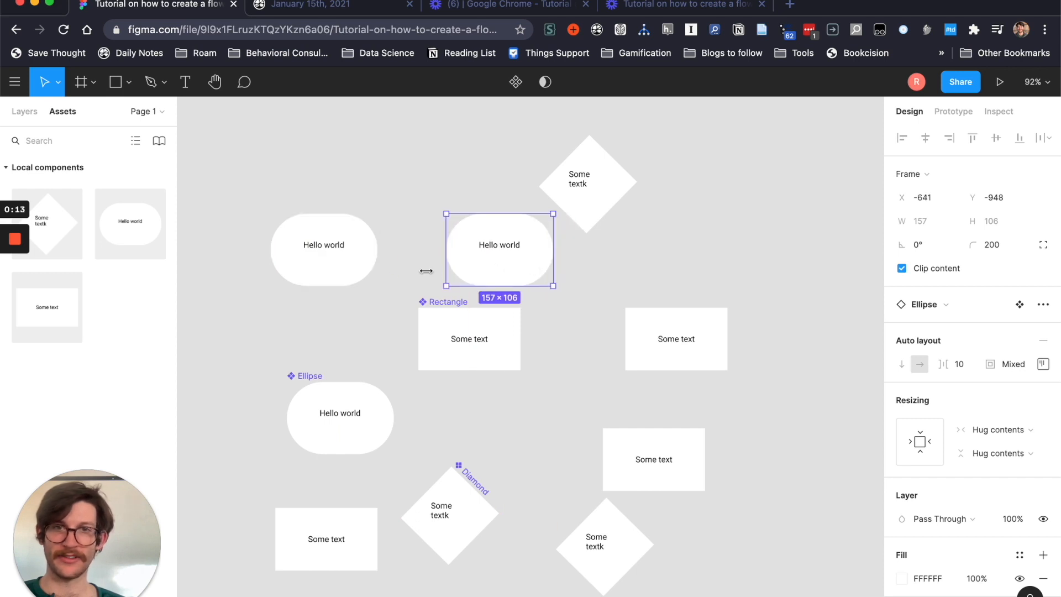
click(25, 112)
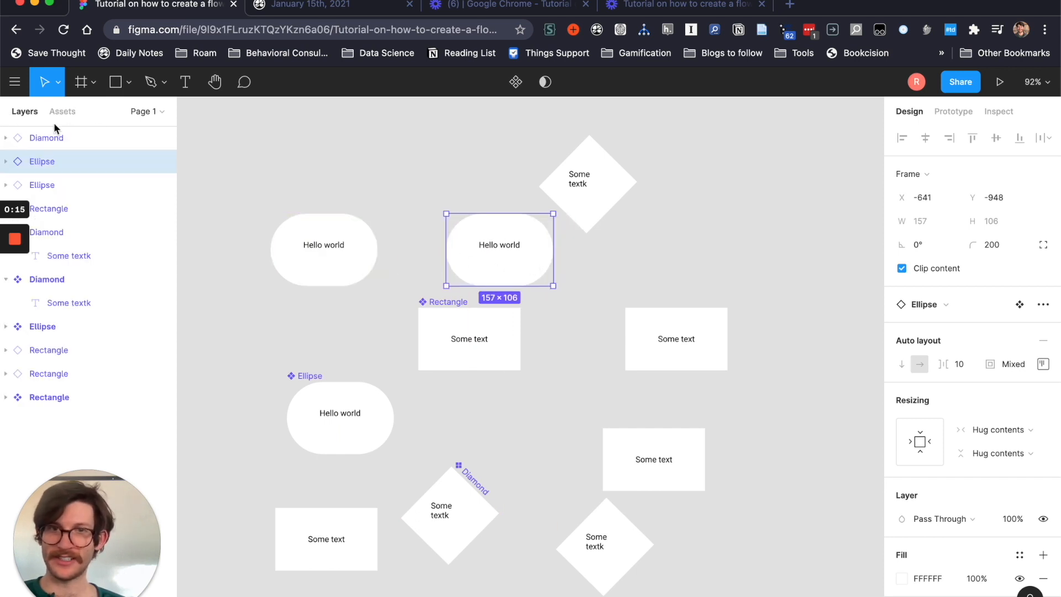
click(6, 161)
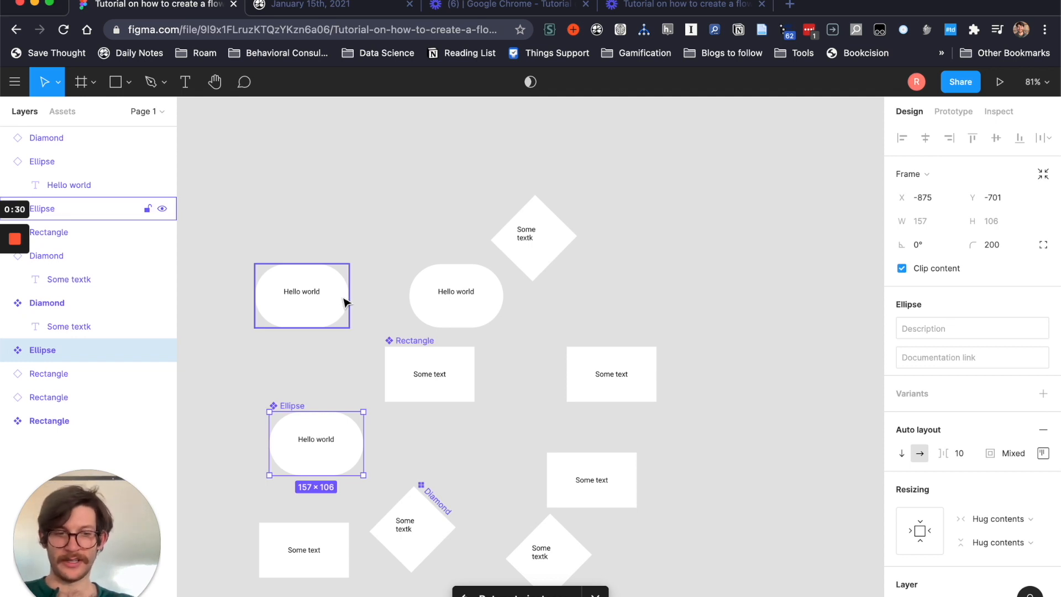
Run Autoflow to connect the ellipses and rectangles with arrows, moving the rectangle under the second ellipse
text(aut)
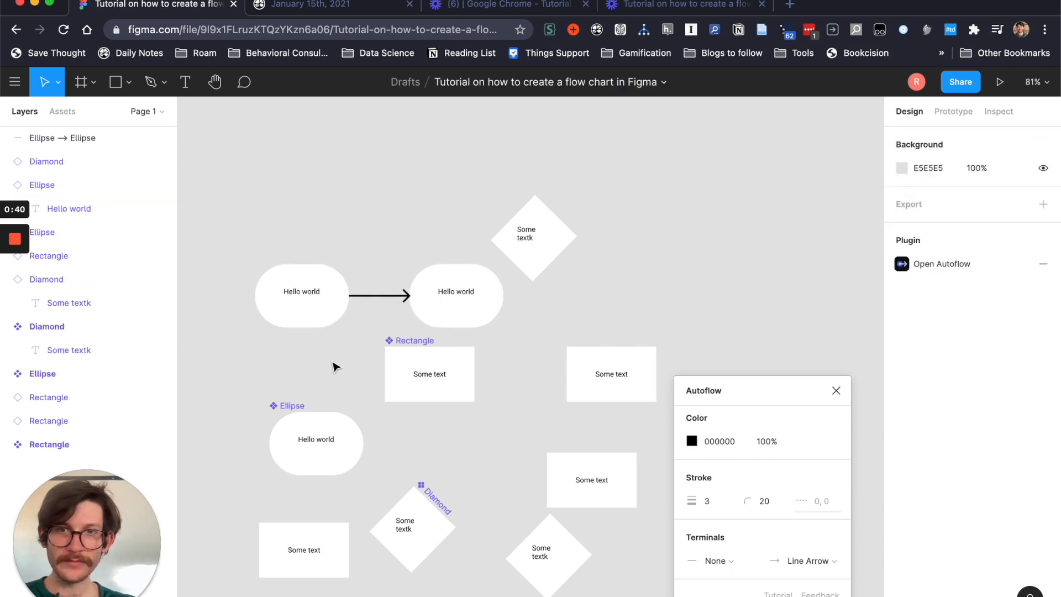
click(456, 293)
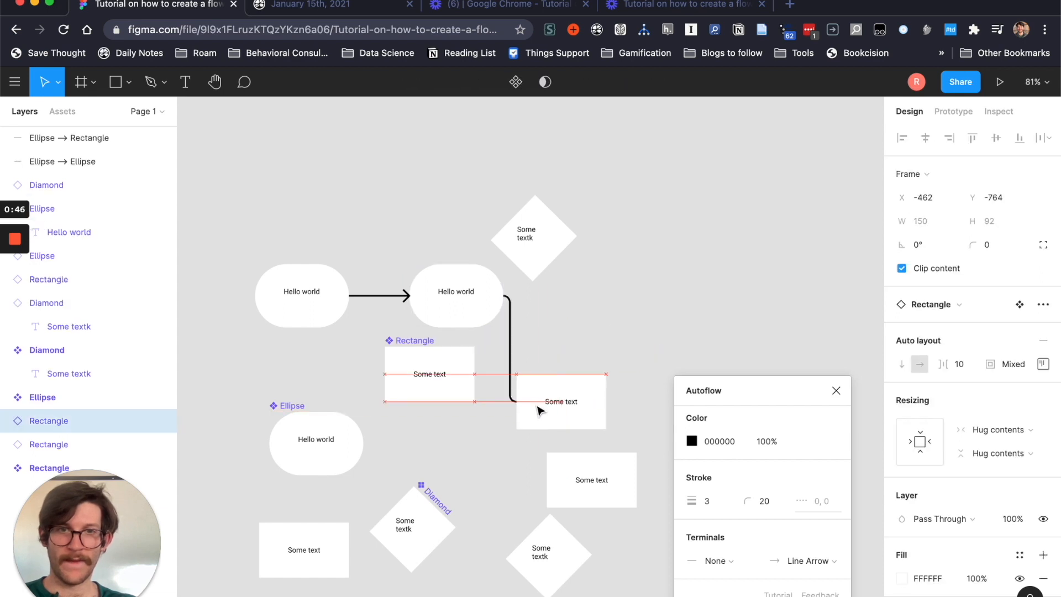
drag(562, 401, 591, 385)
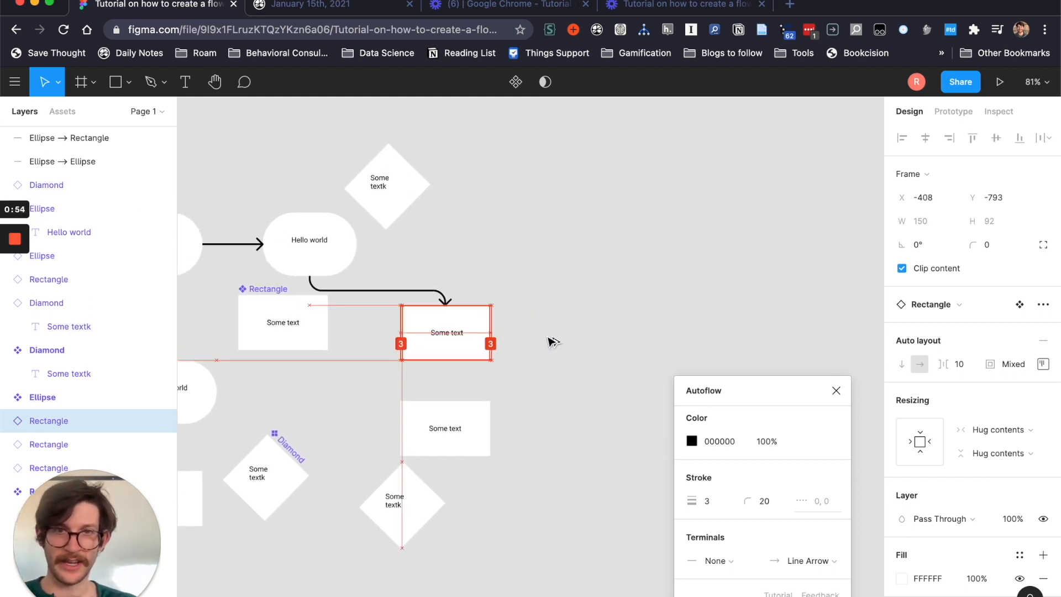
drag(447, 331, 606, 332)
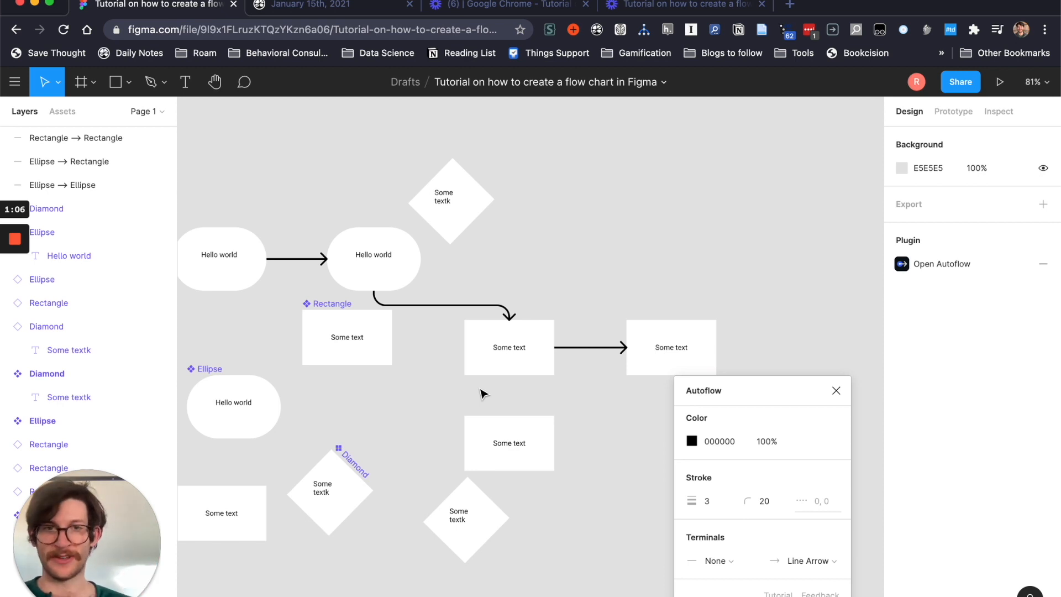
click(42, 232)
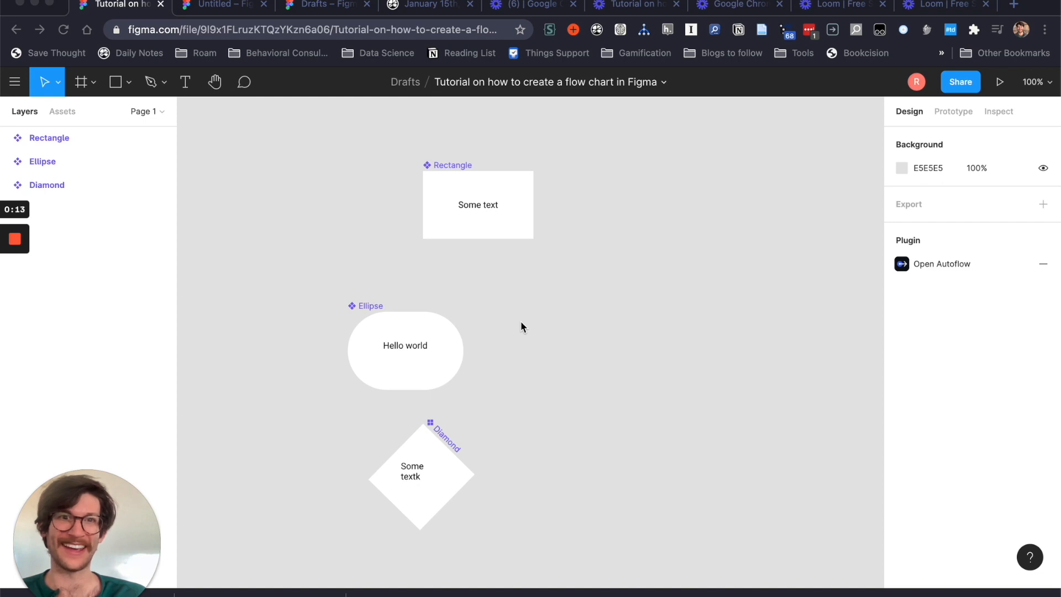
mouse_move(369, 202)
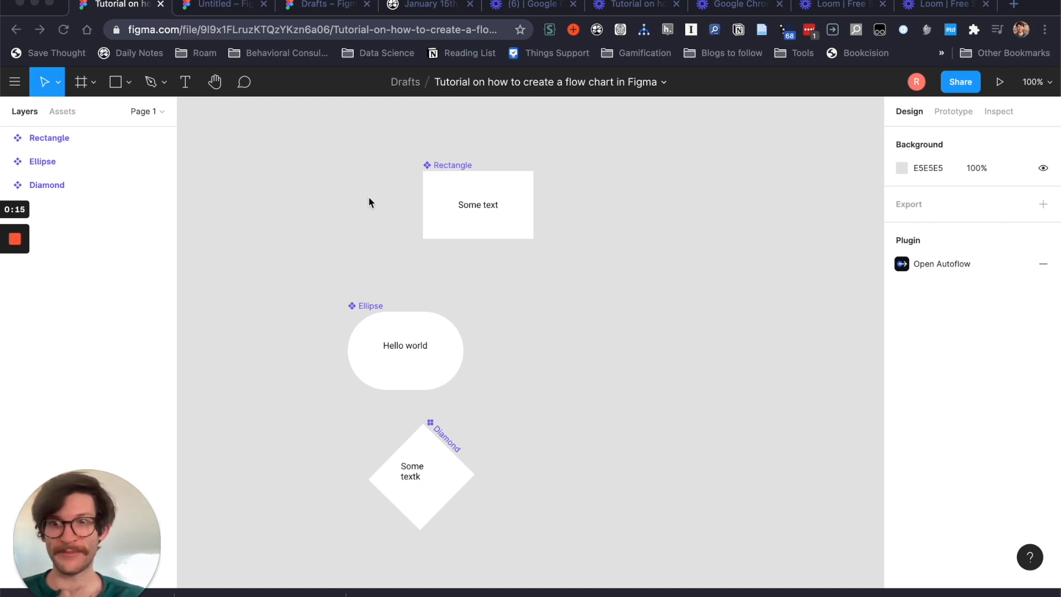
mouse_move(325, 152)
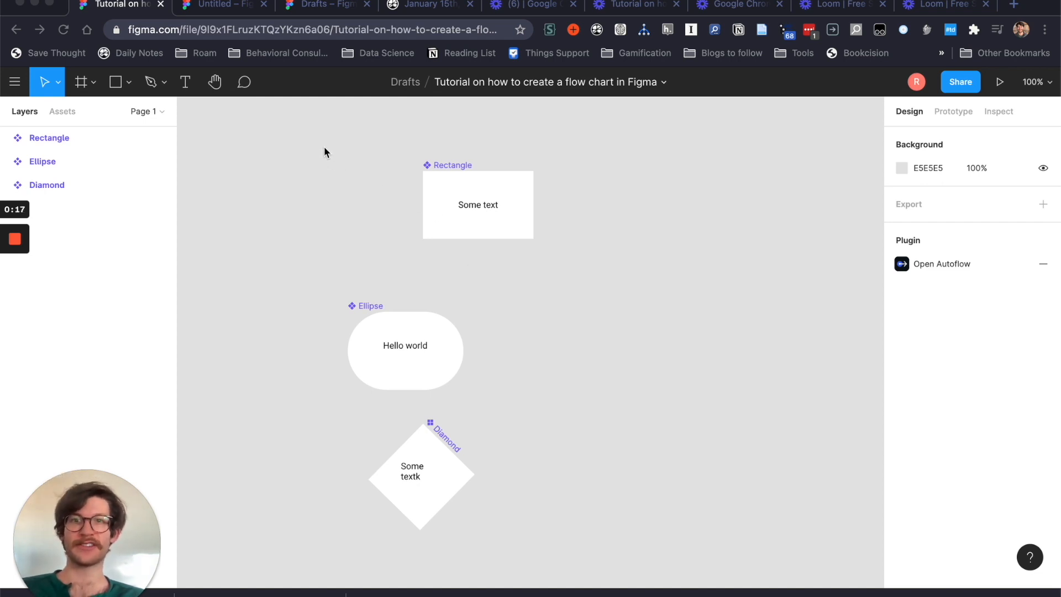
Frame the three components with fill A9A9A9 and rename it 'Components for flow charts'
click(79, 82)
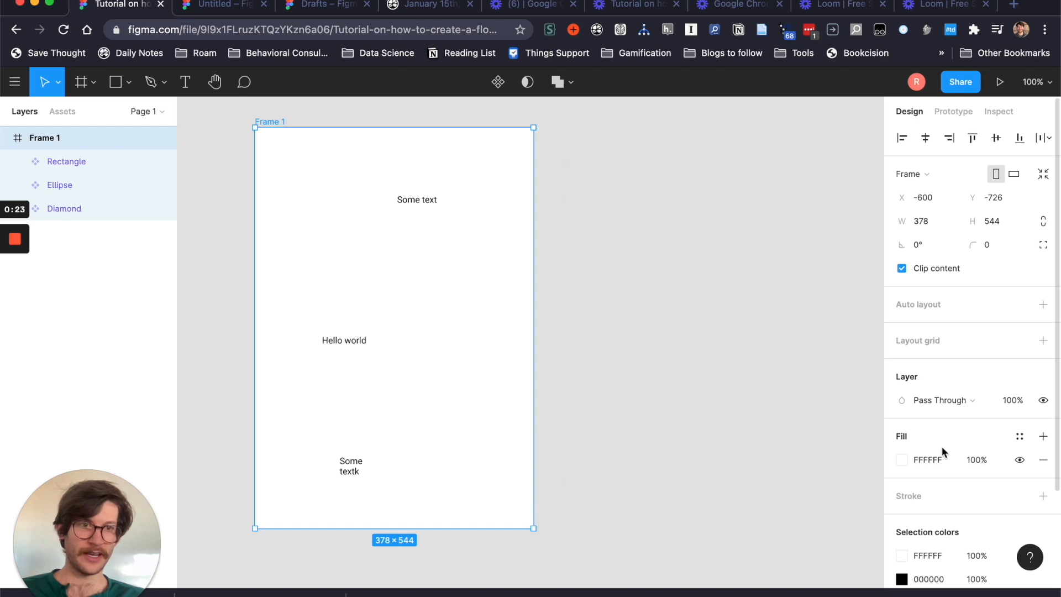
click(901, 459)
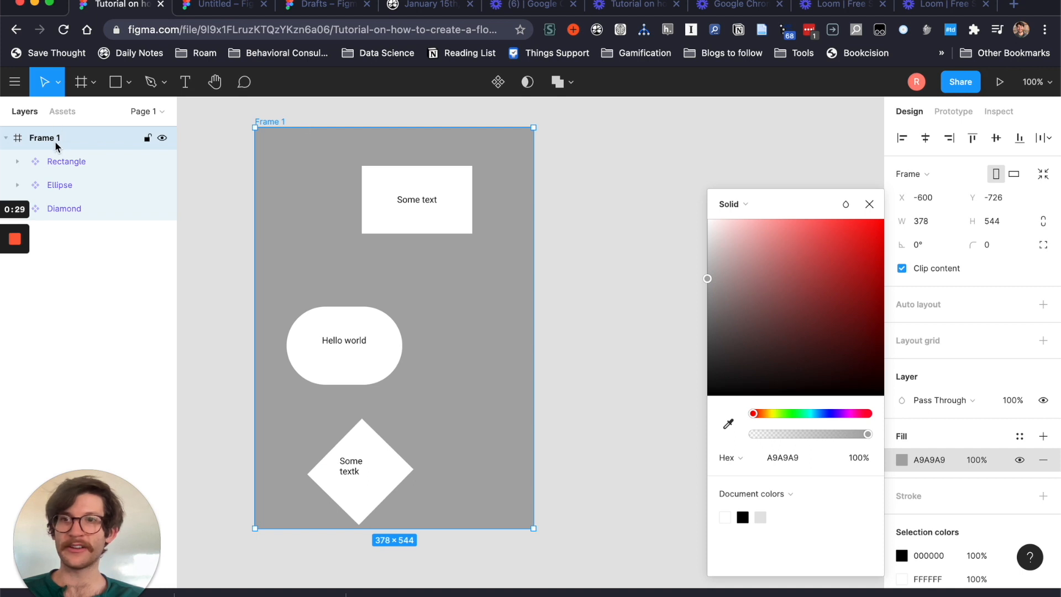
double_click(44, 137)
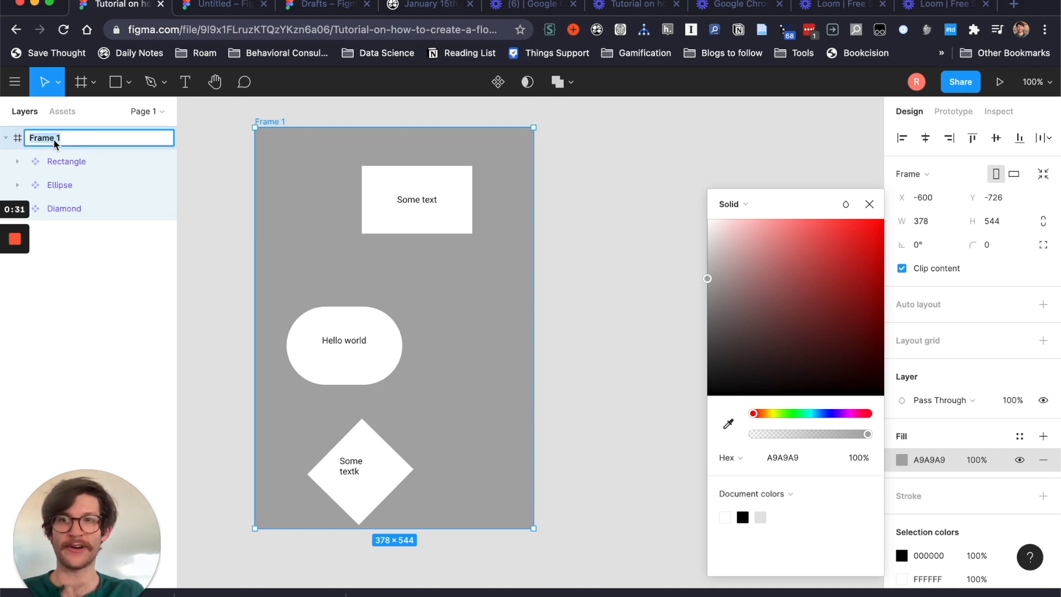
text(Components f)
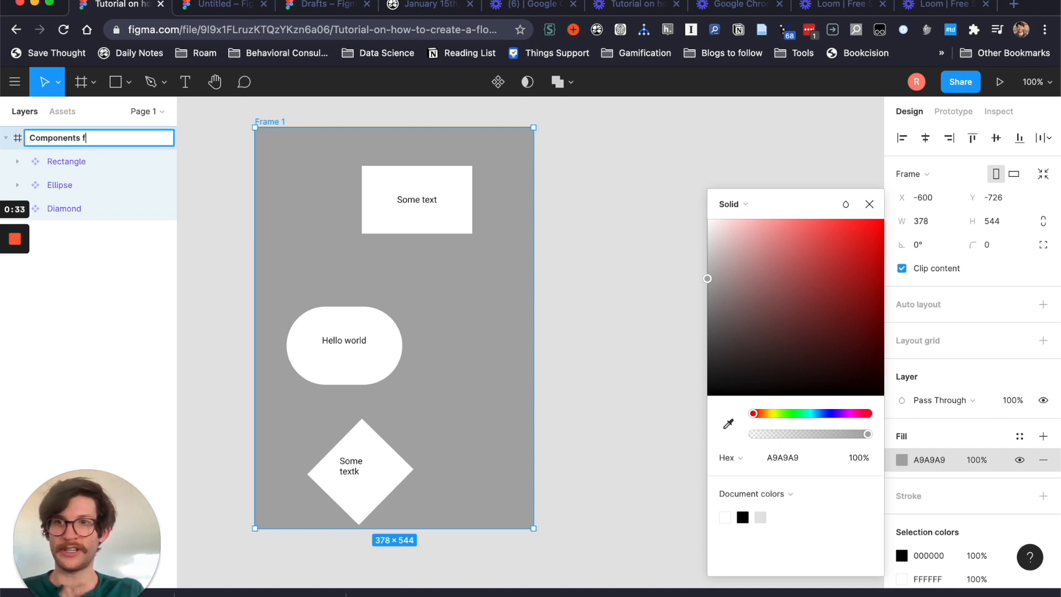
text(or flow charts)
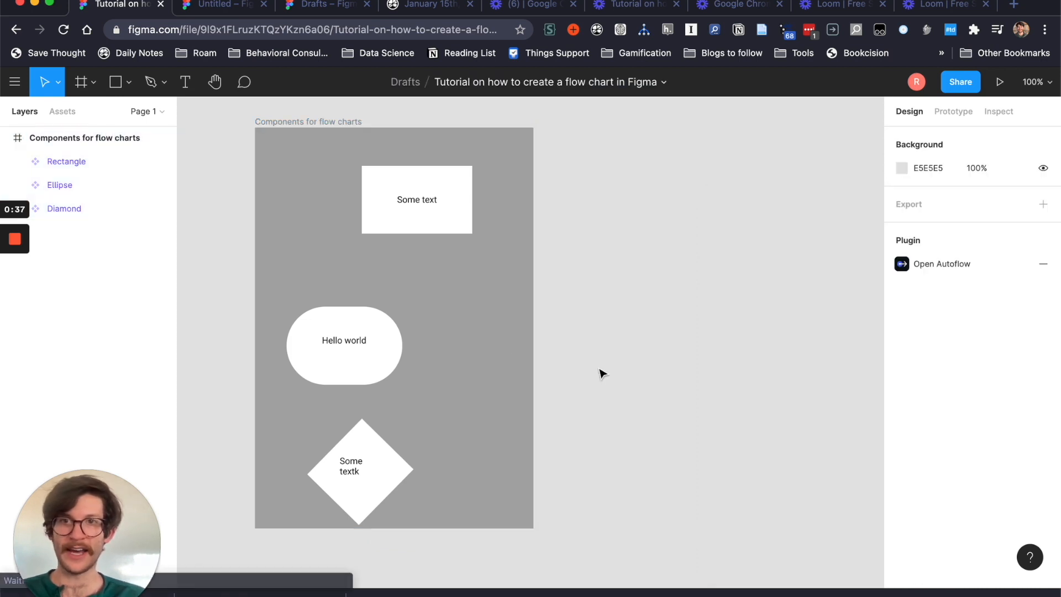
click(224, 5)
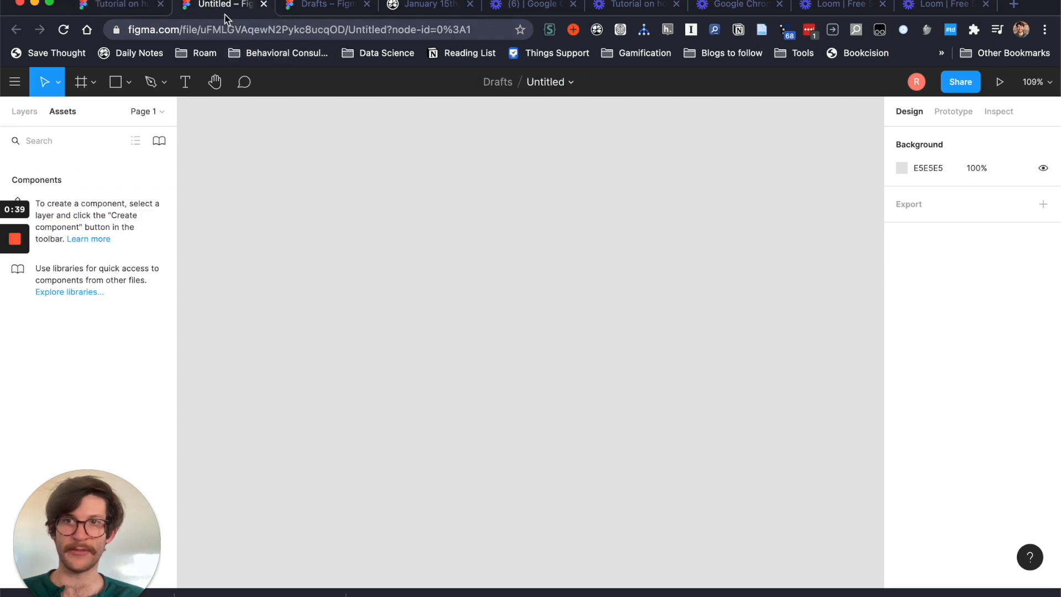
mouse_move(256, 267)
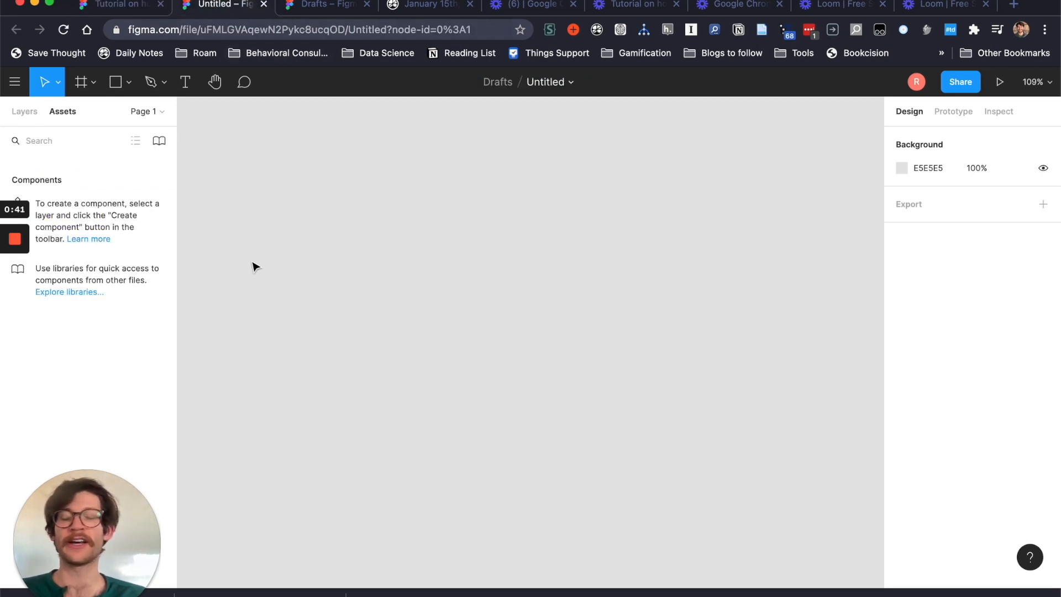
mouse_move(115, 5)
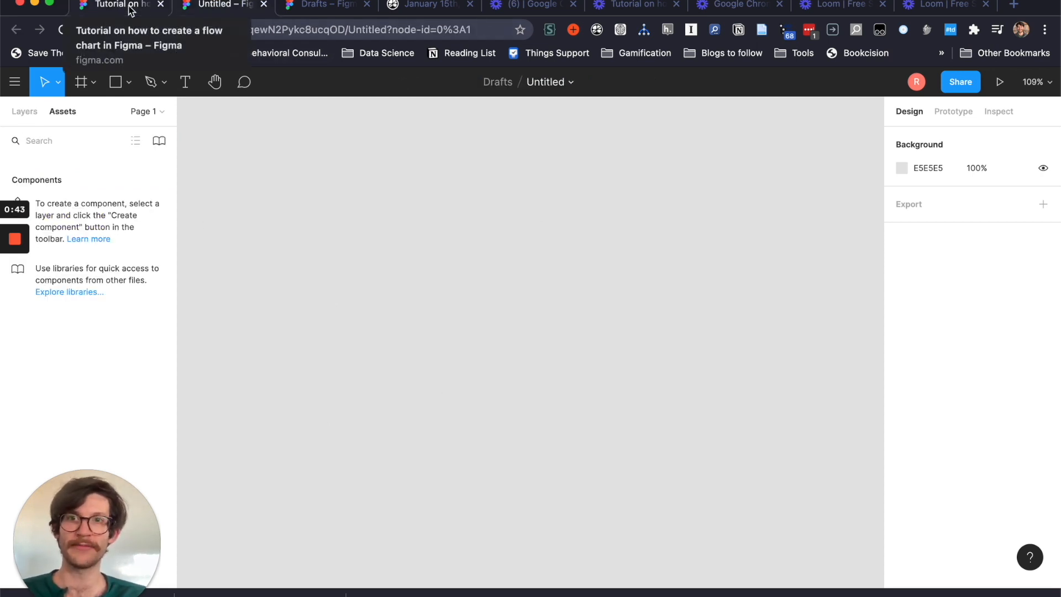
click(325, 5)
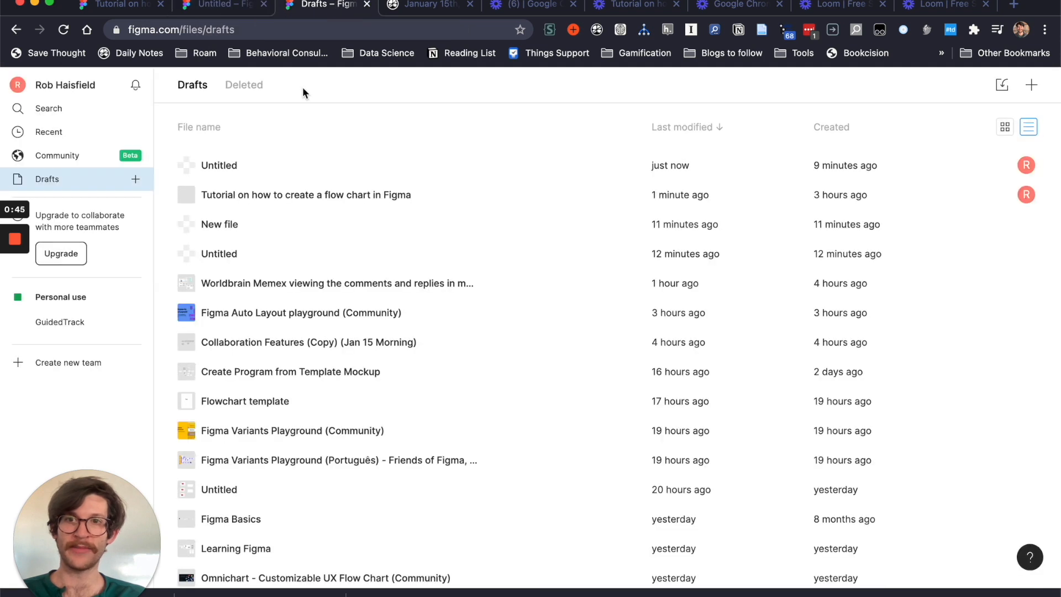
text(tutorial on)
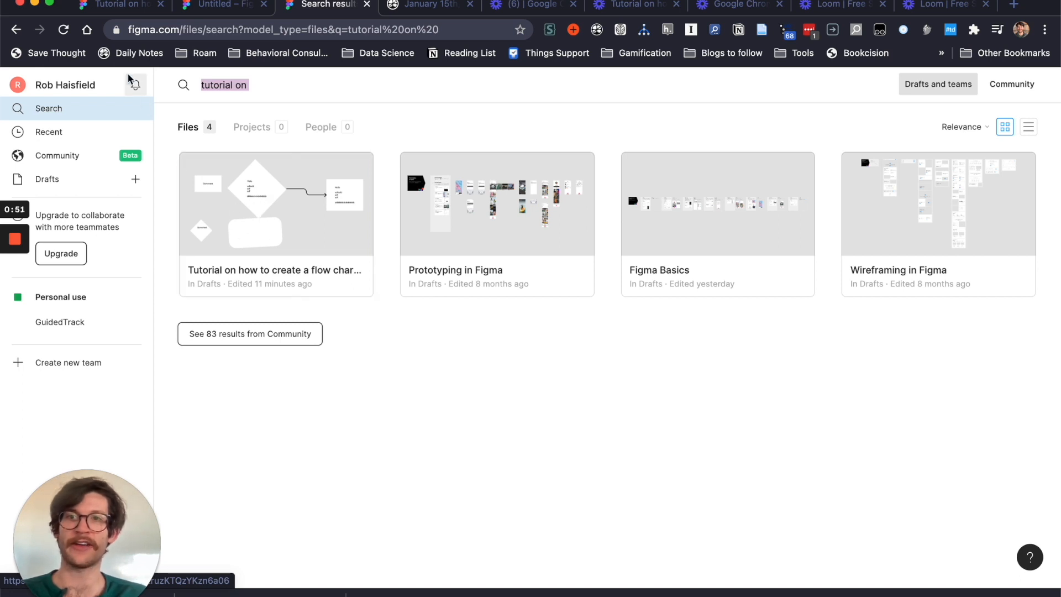
double_click(274, 203)
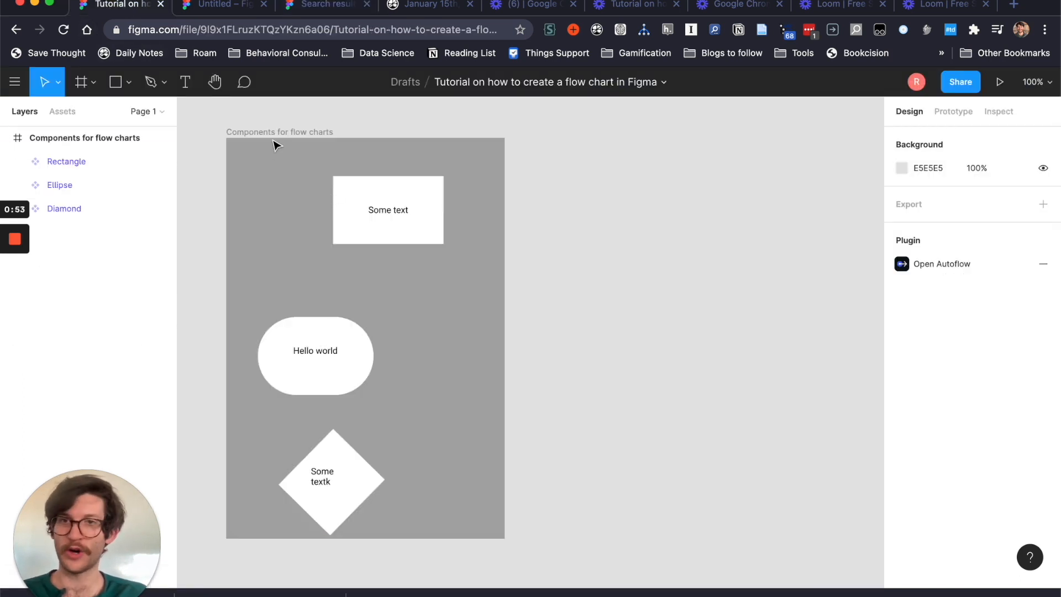
Copy the Components for flow charts frame and paste it into the Untitled file
click(279, 132)
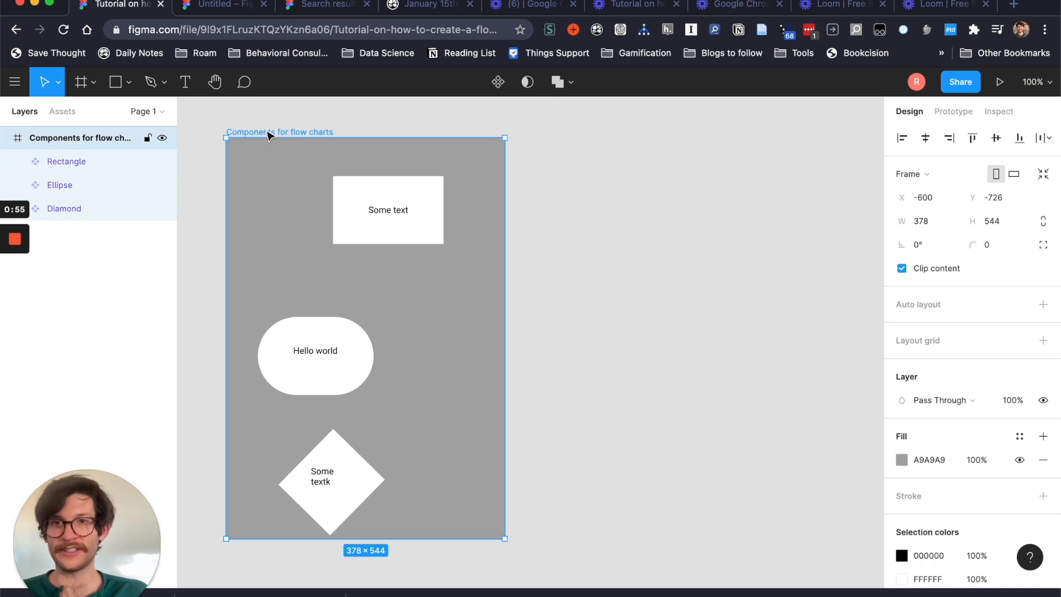
click(223, 6)
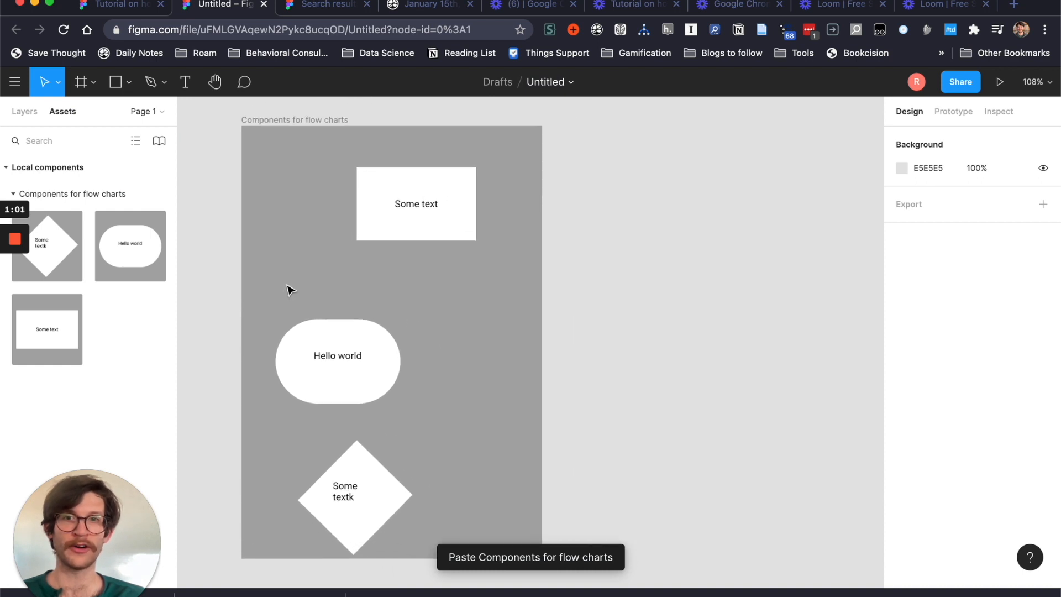
scroll(down, 3)
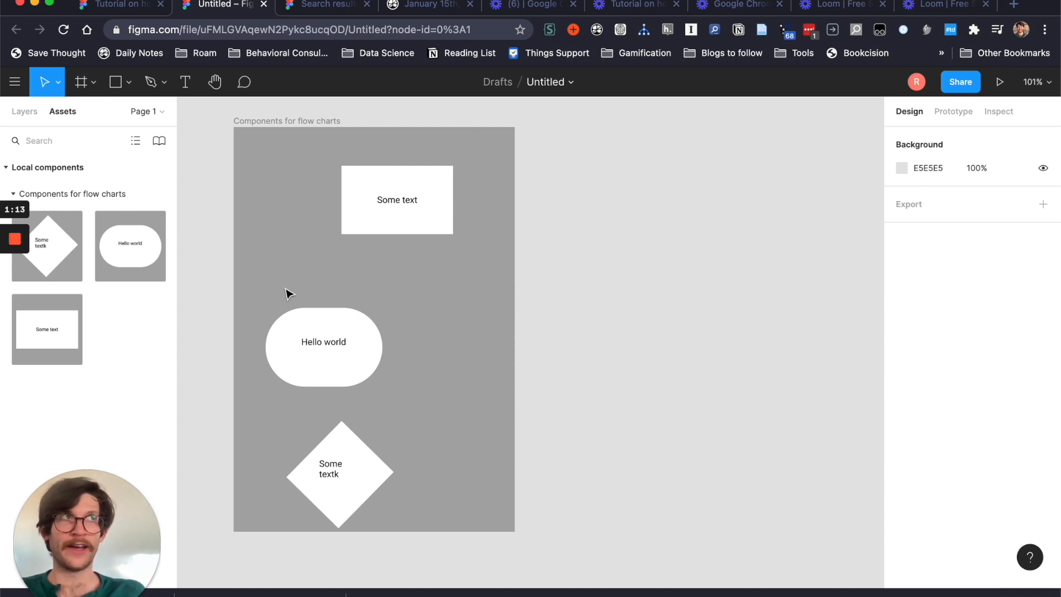
mouse_move(46, 230)
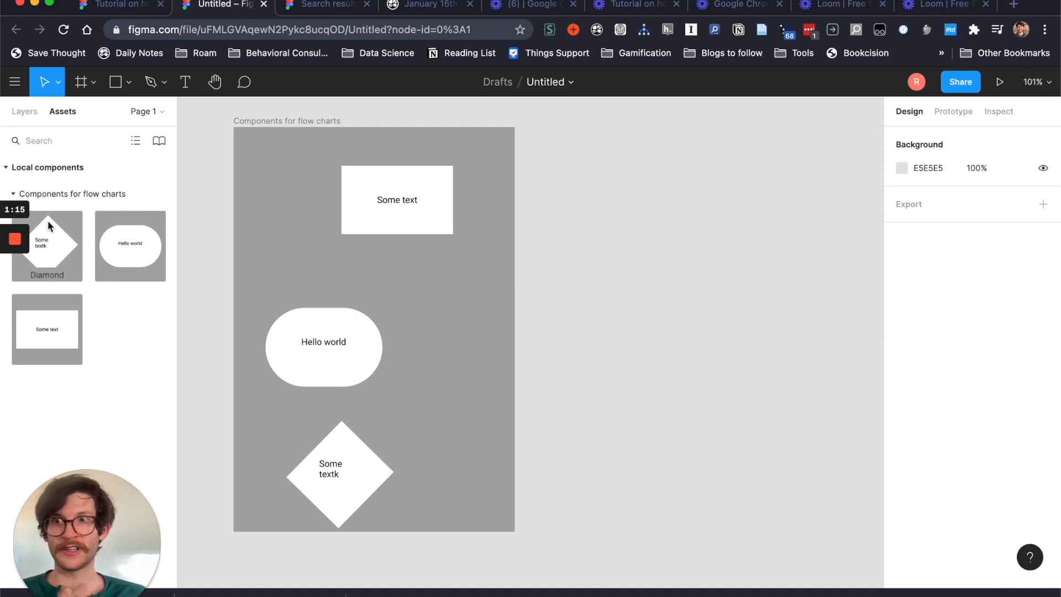